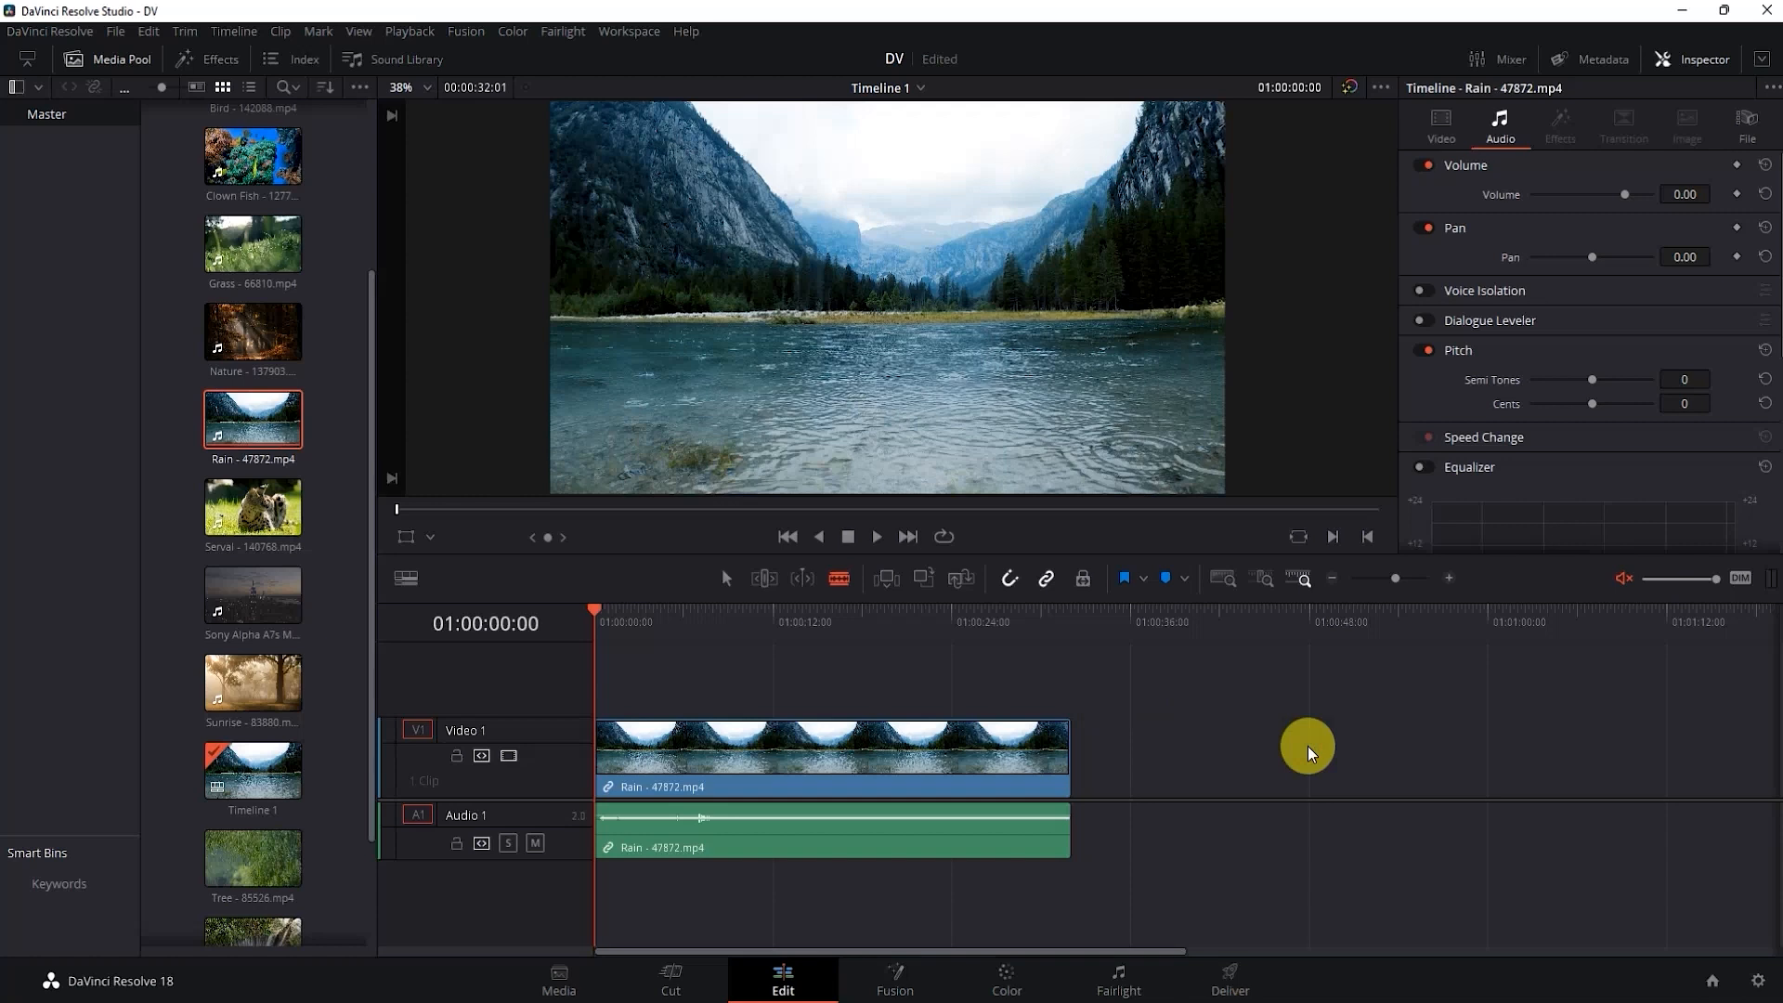
mouse_move(1295, 751)
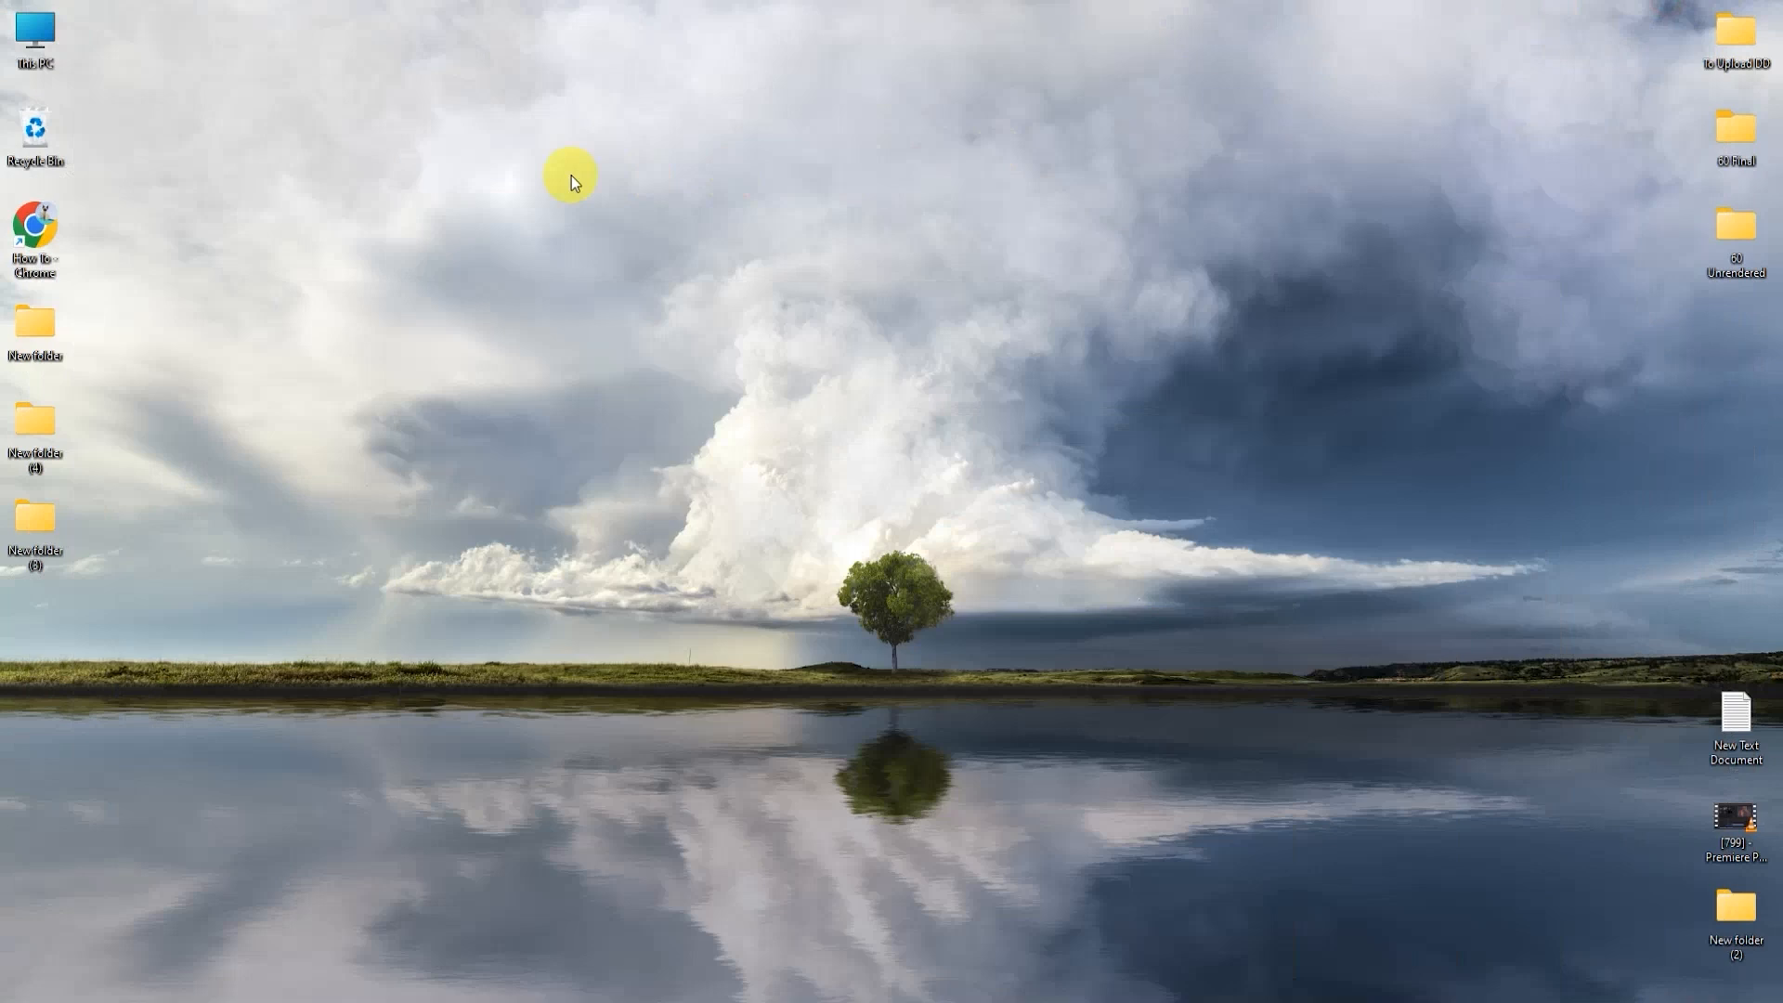
- Launch Chrome from the desktop shortcut, leaving the rain-clip timeline in Resolve
double_click(35, 220)
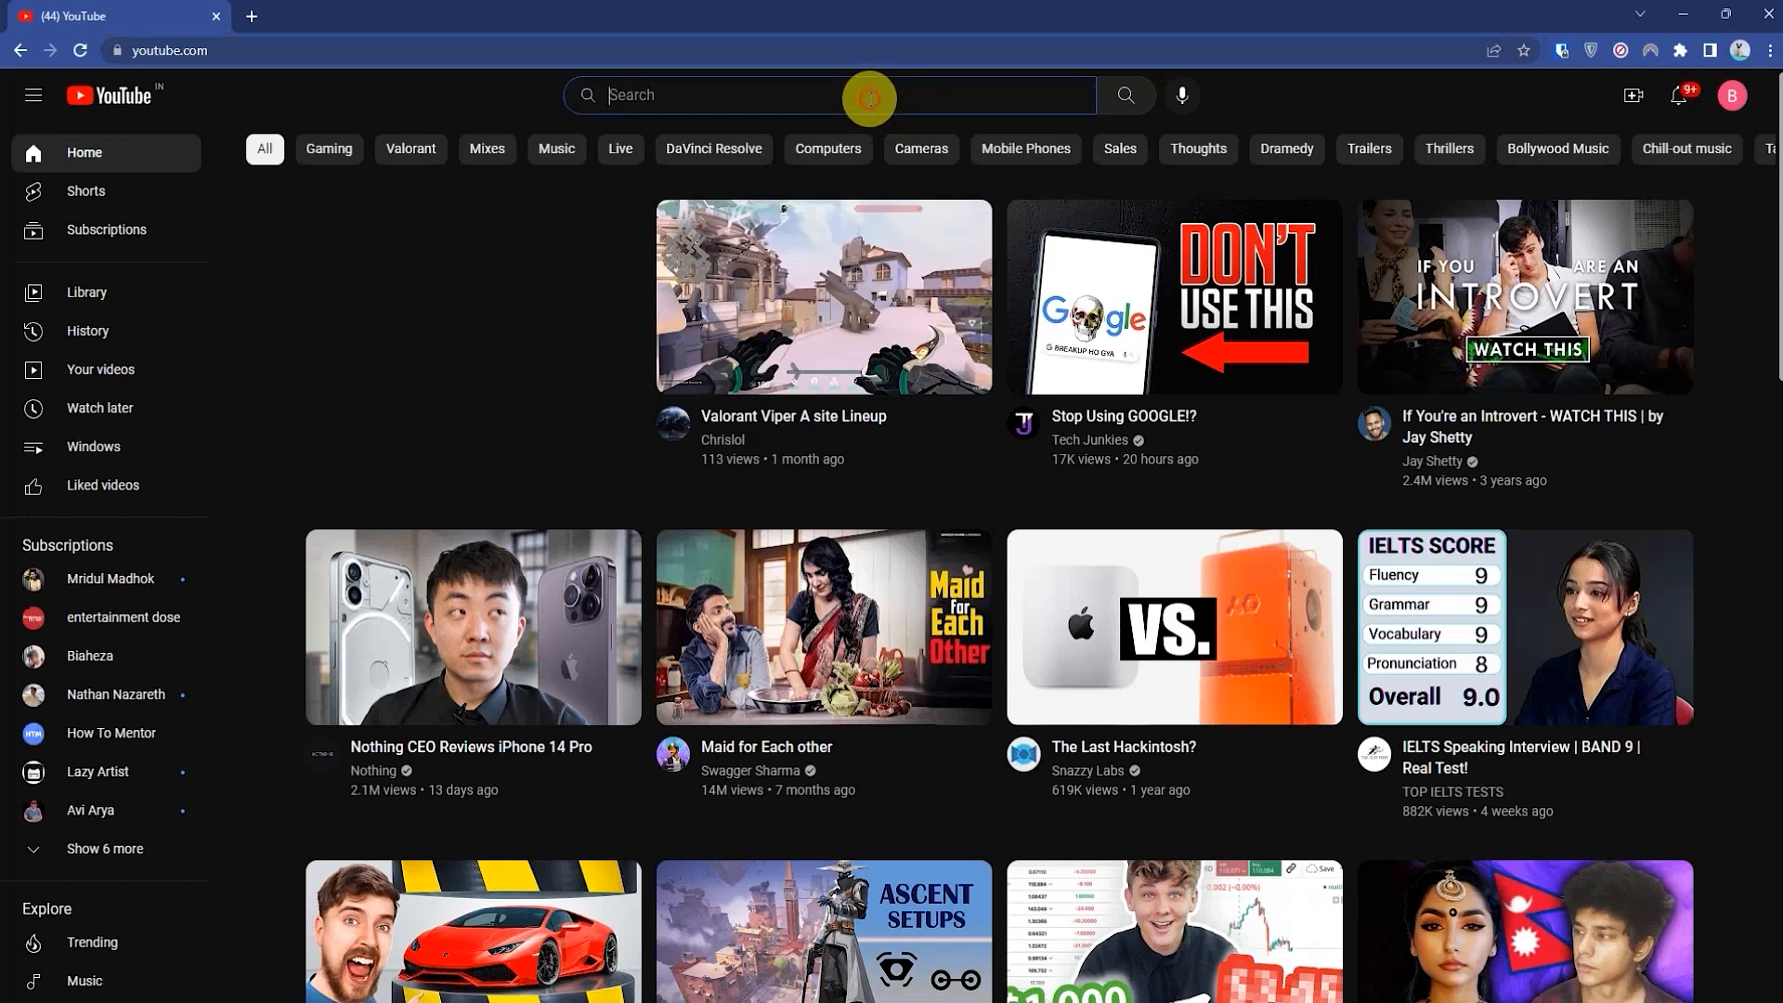
- Search YouTube for 'non copyrighted music' and go to the NoCopyrightSounds channel
type("non copyrighted music")
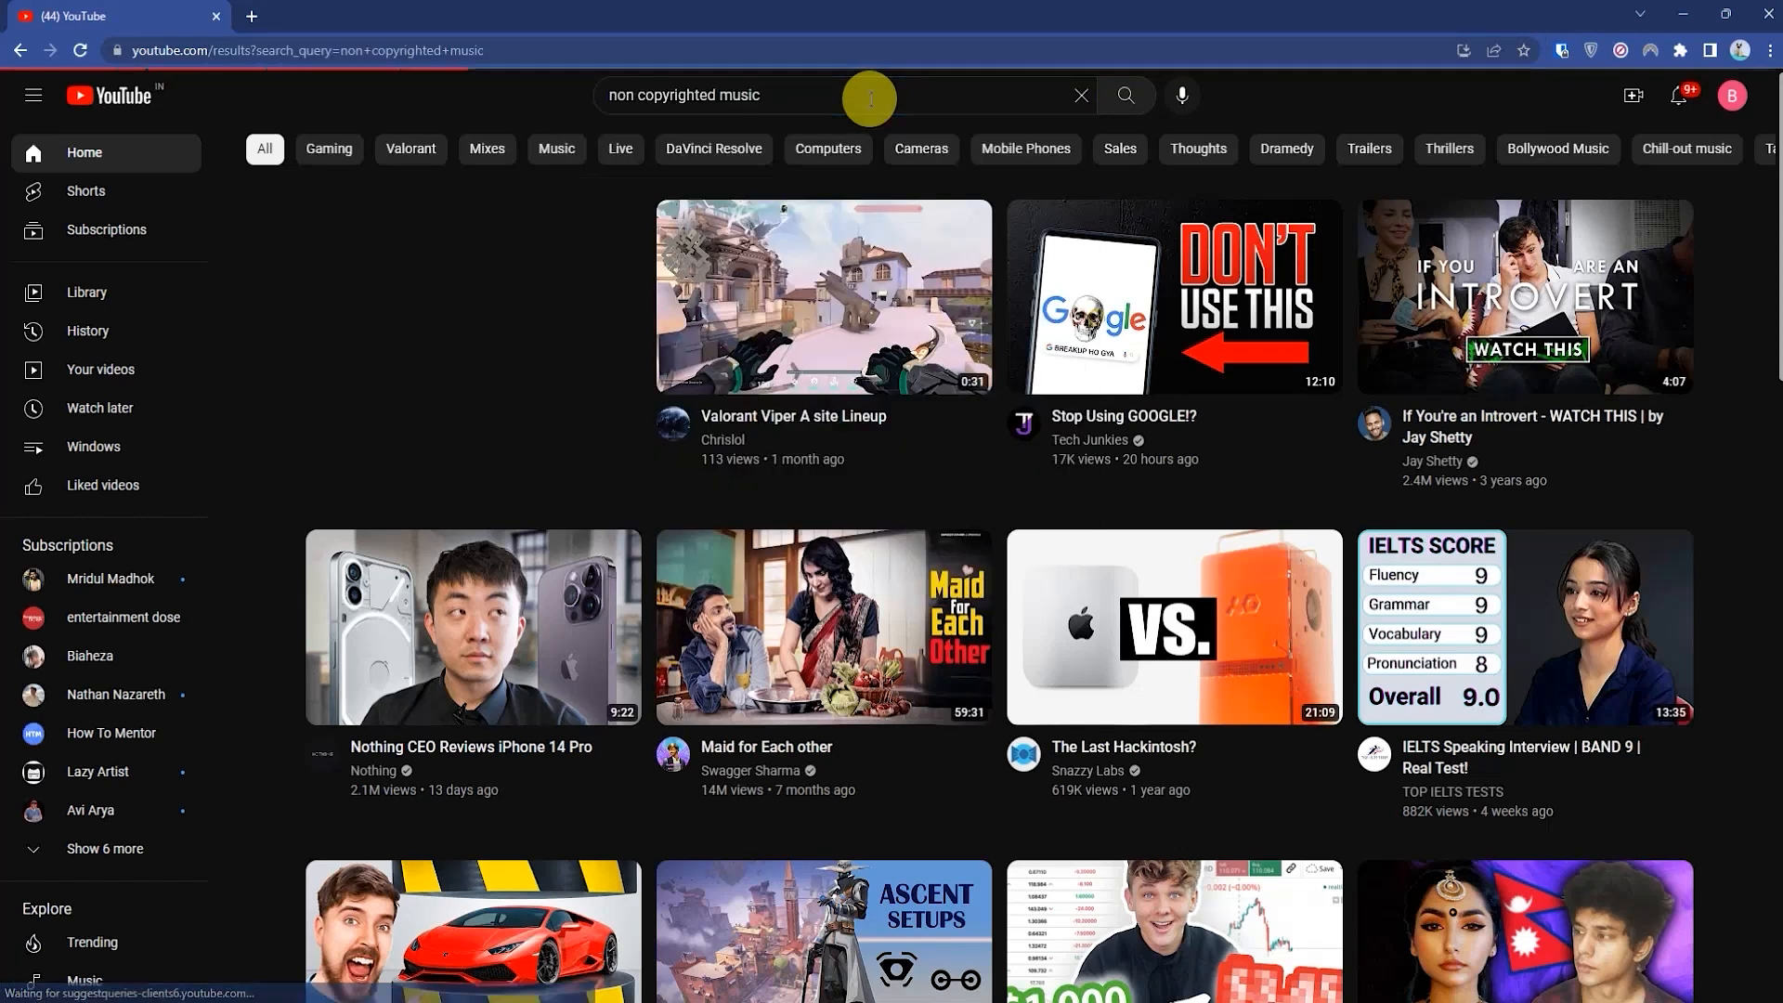
left_click(1126, 97)
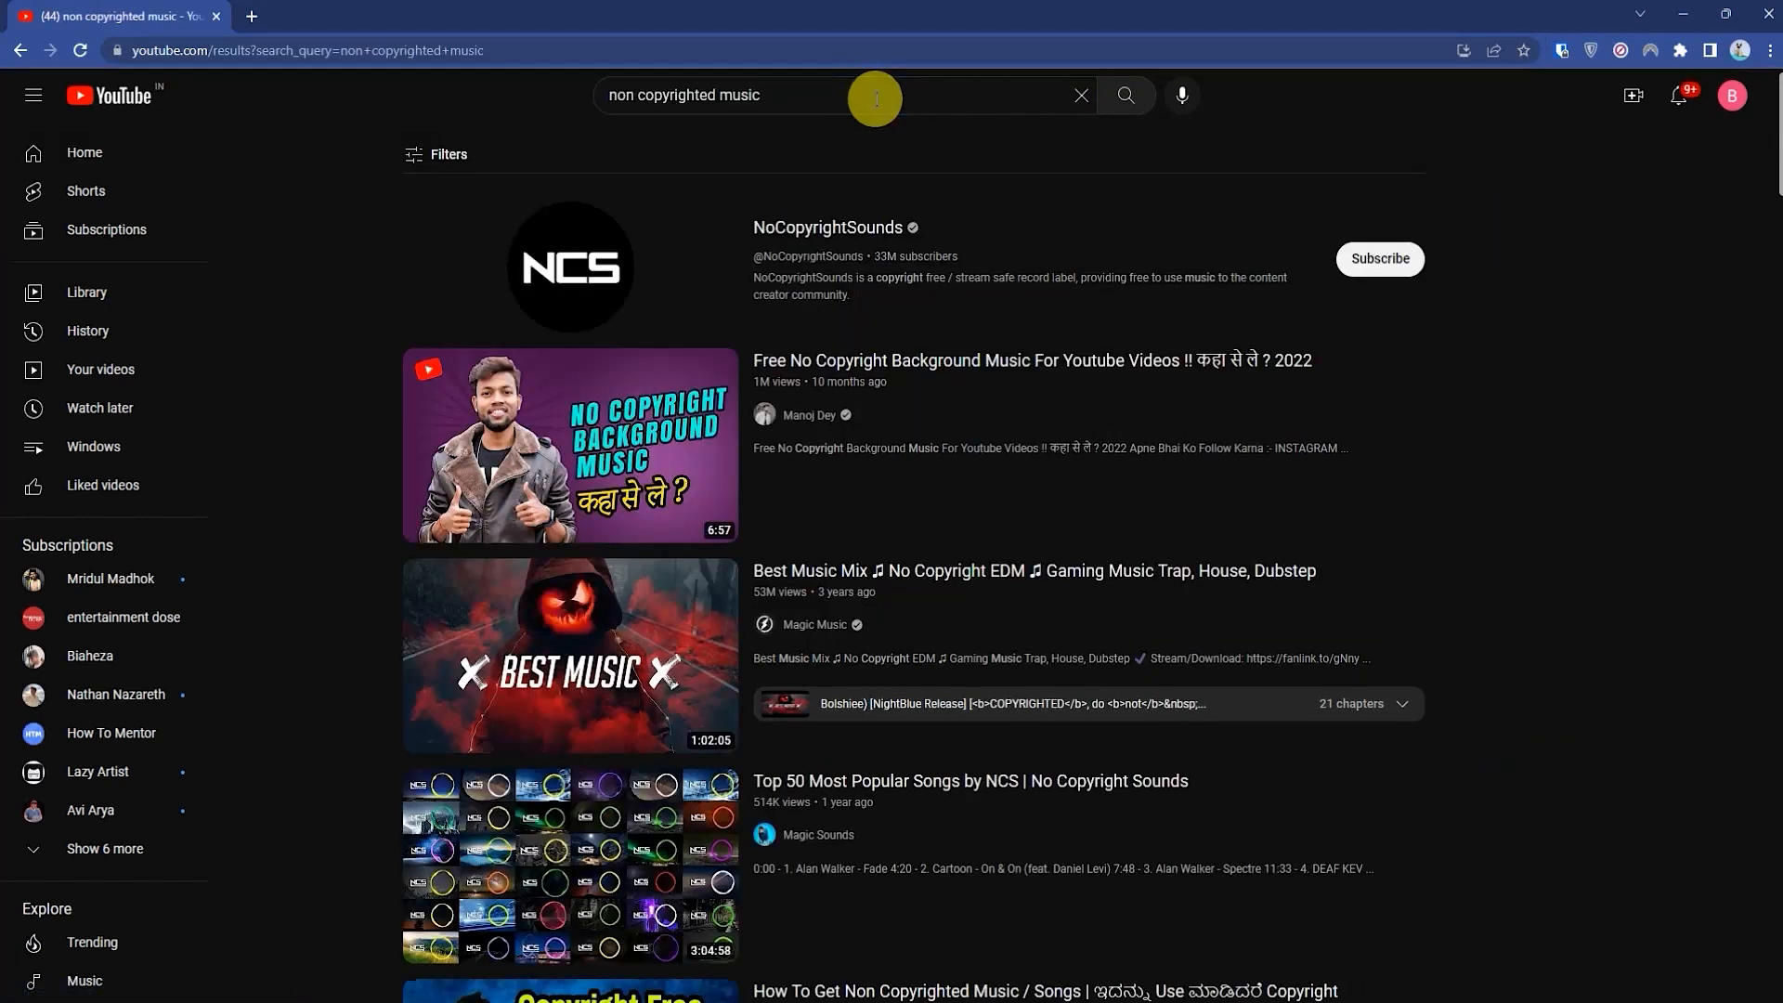
mouse_move(1291, 291)
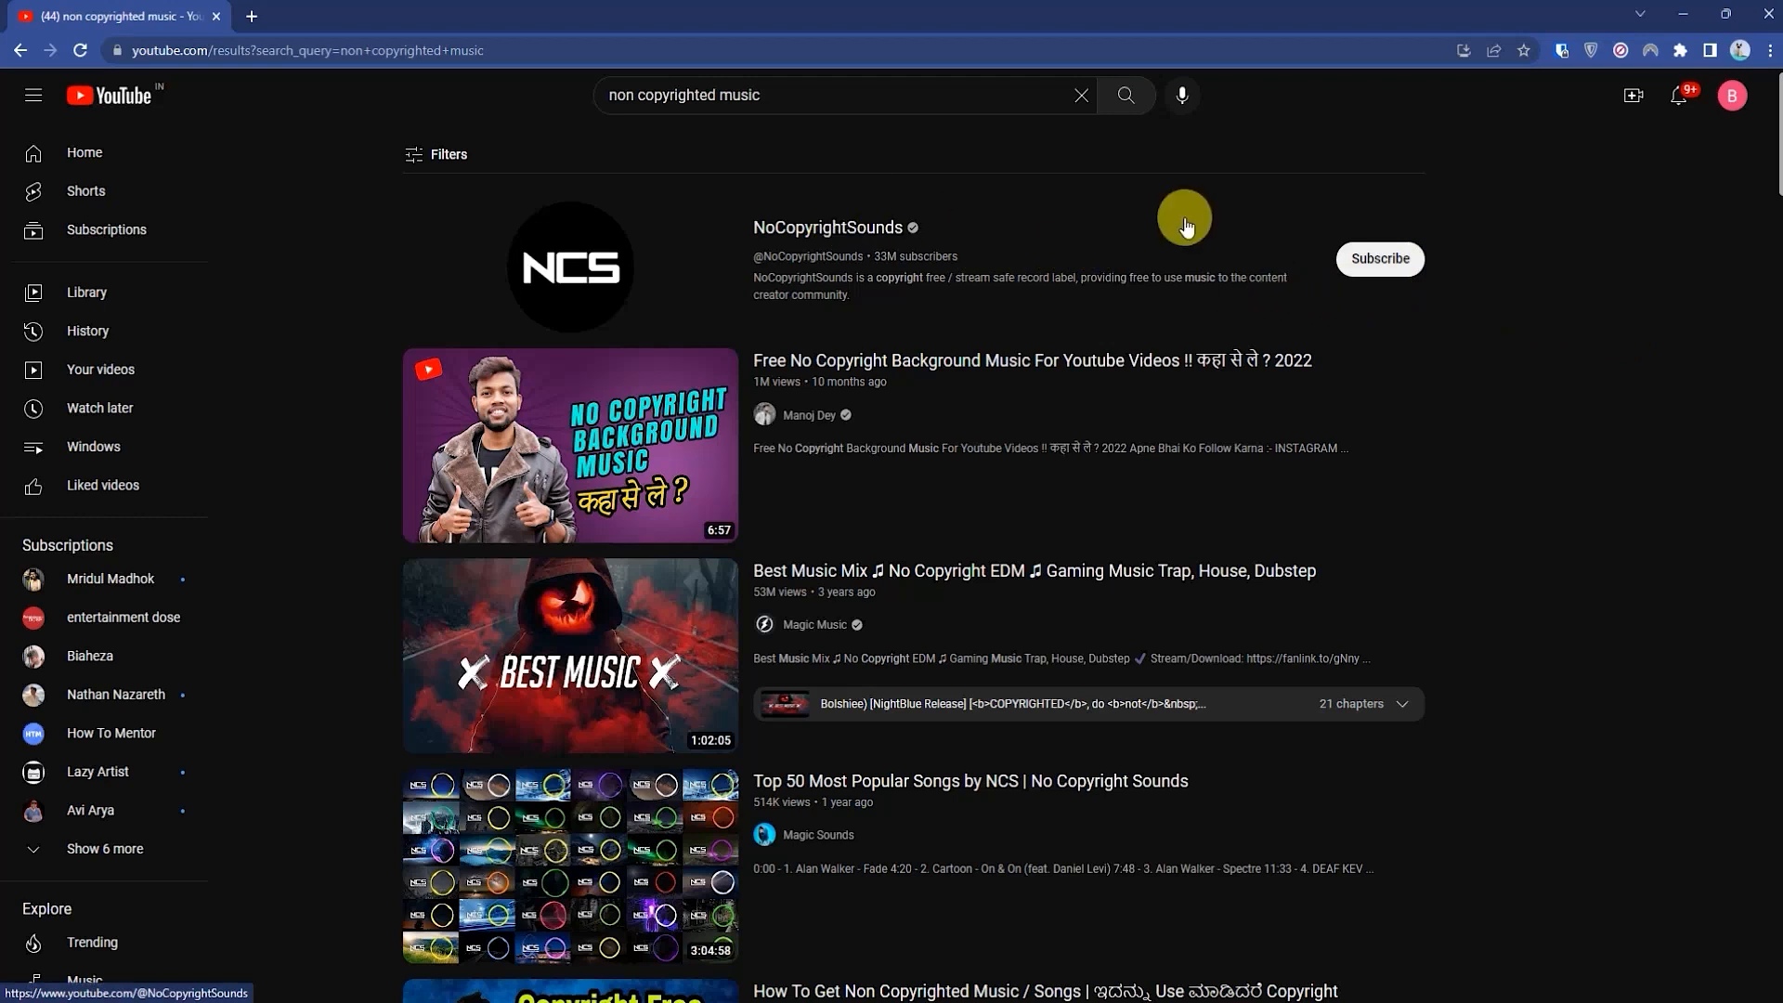
mouse_move(855, 225)
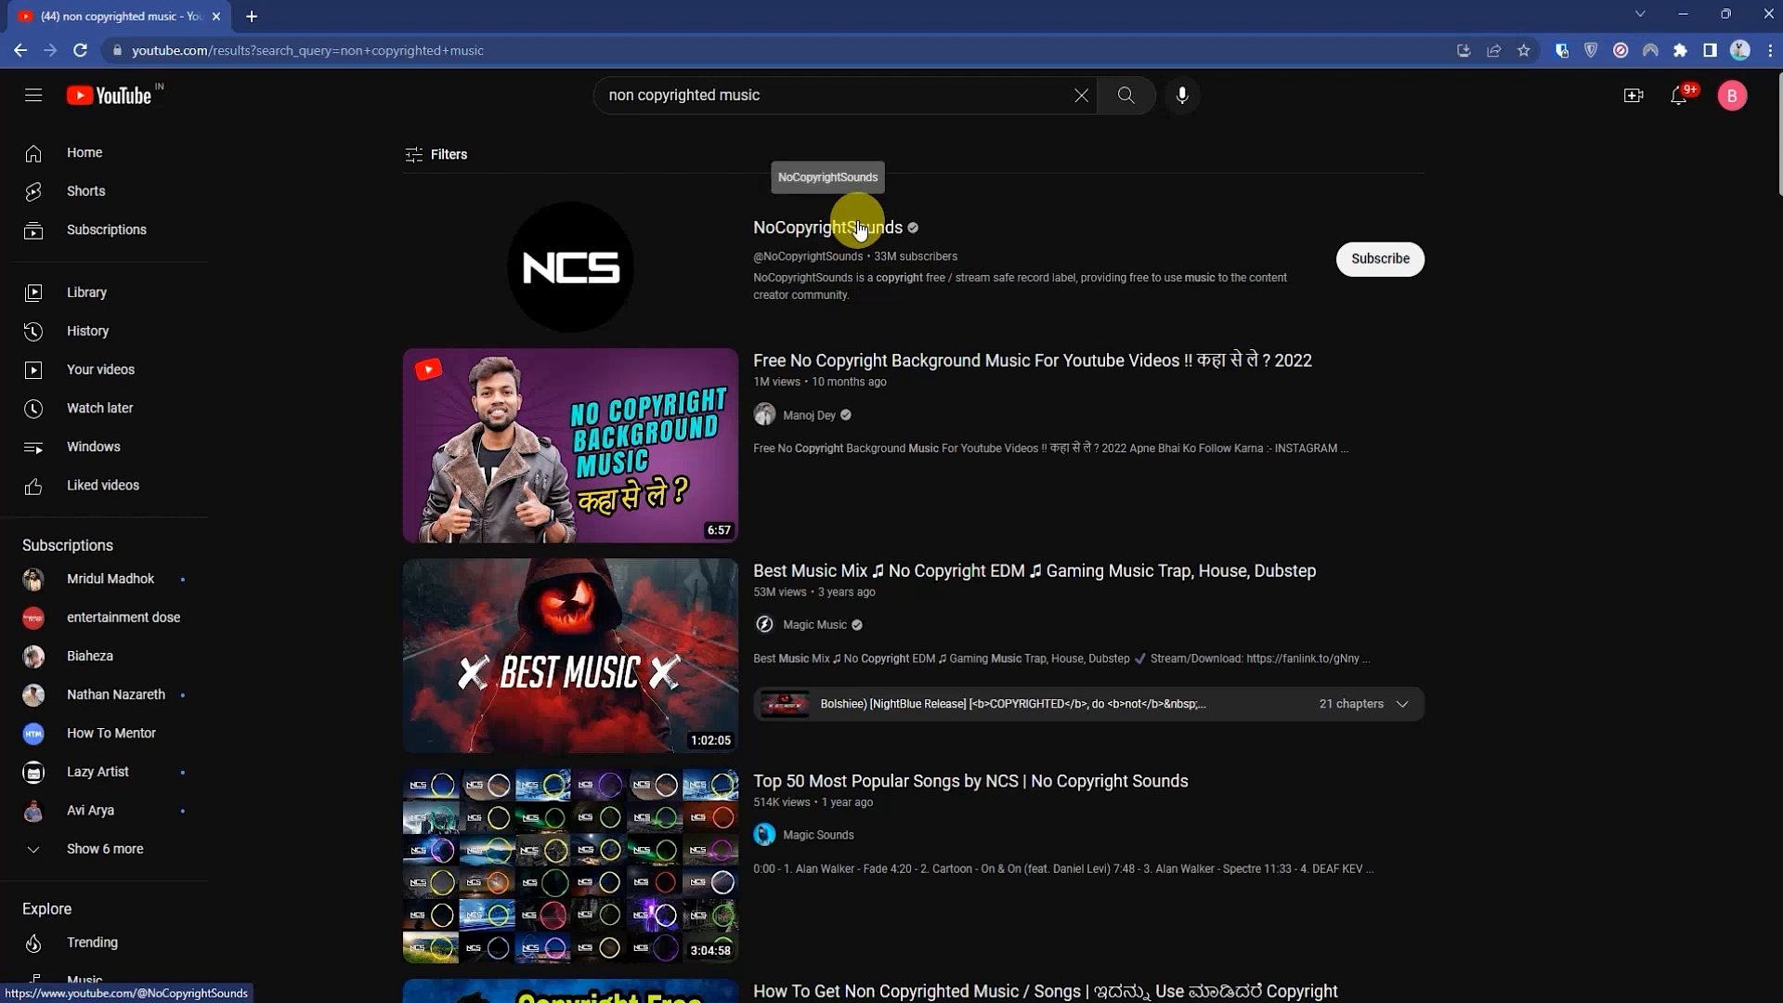
left_click(826, 227)
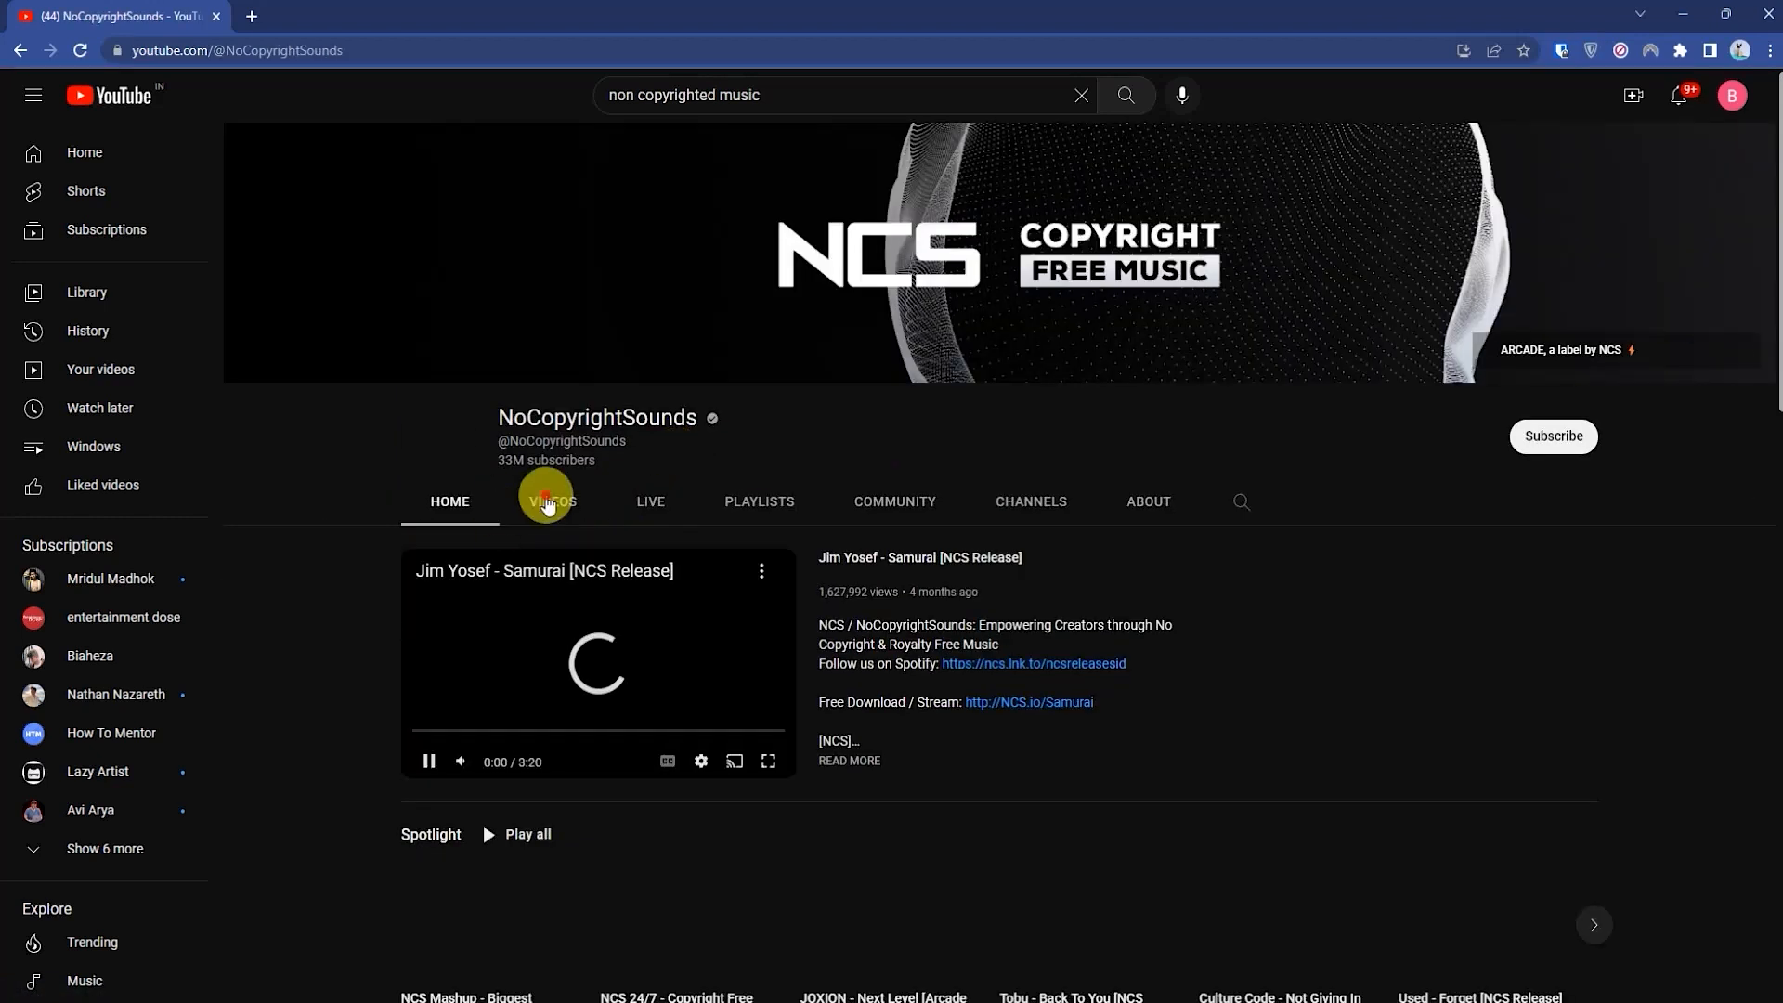
- Browse the channel's Videos list and start Wiguez - Pray Tonight (borne Remix)
left_click(550, 502)
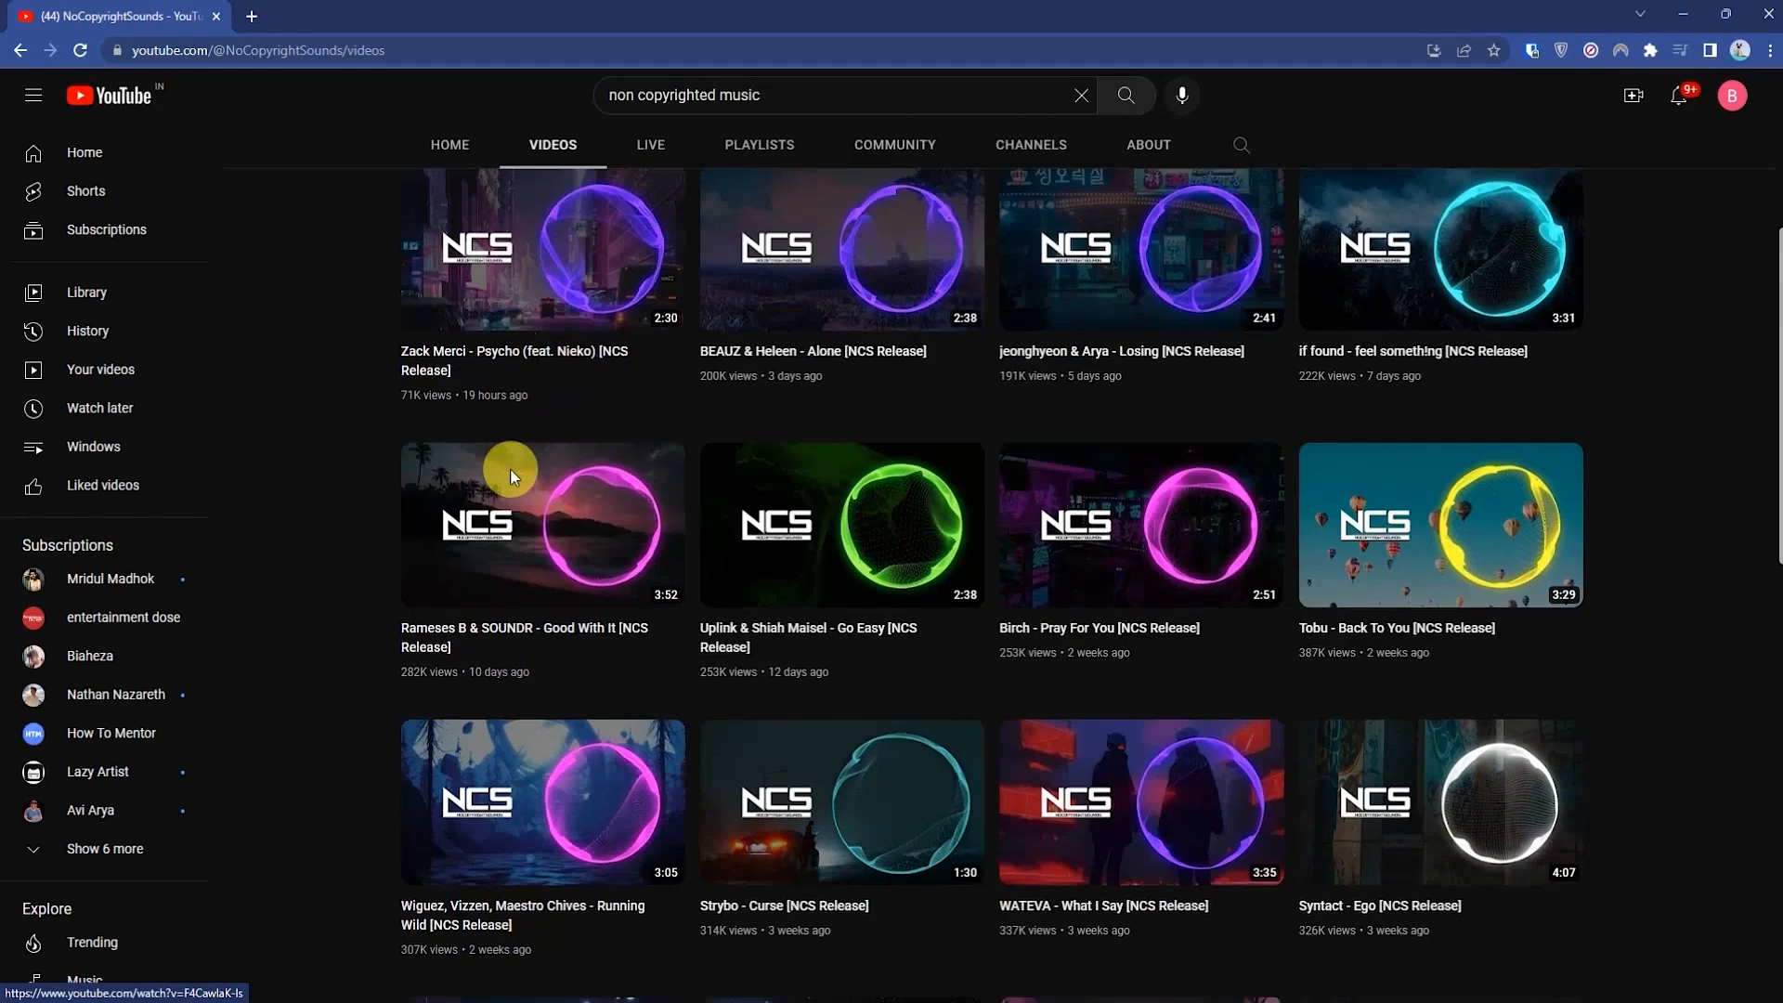
mouse_move(1185, 345)
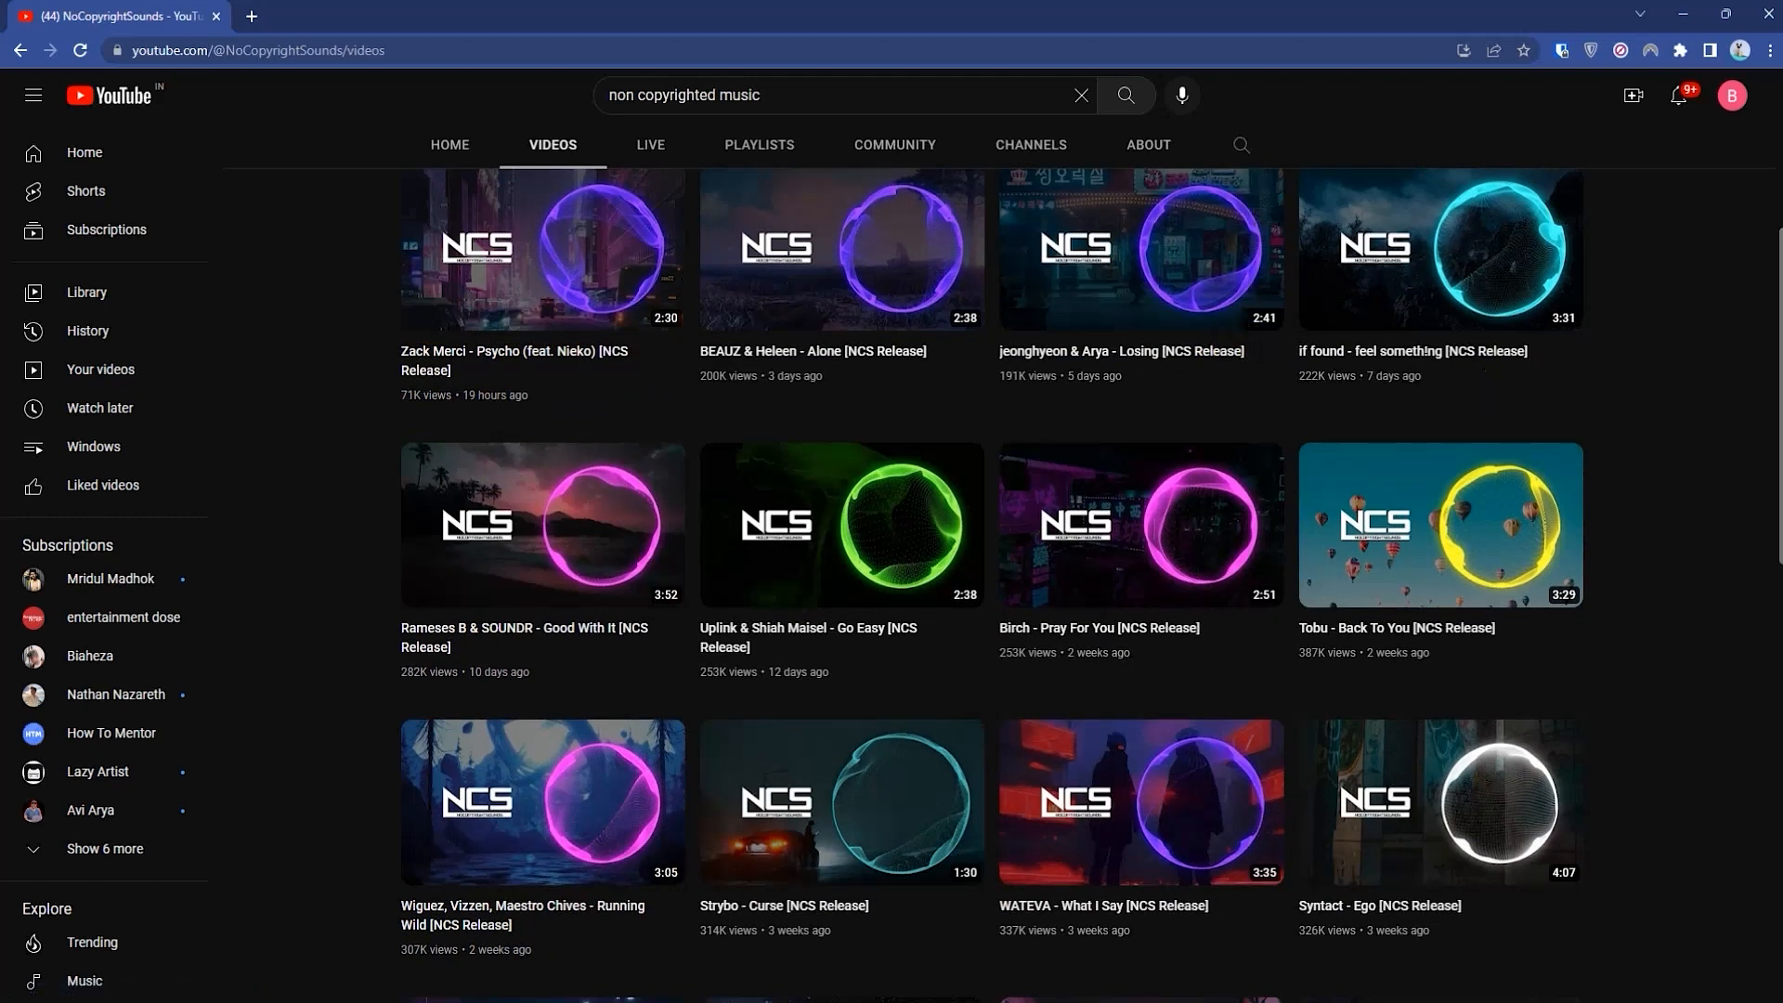
scroll("down", 3)
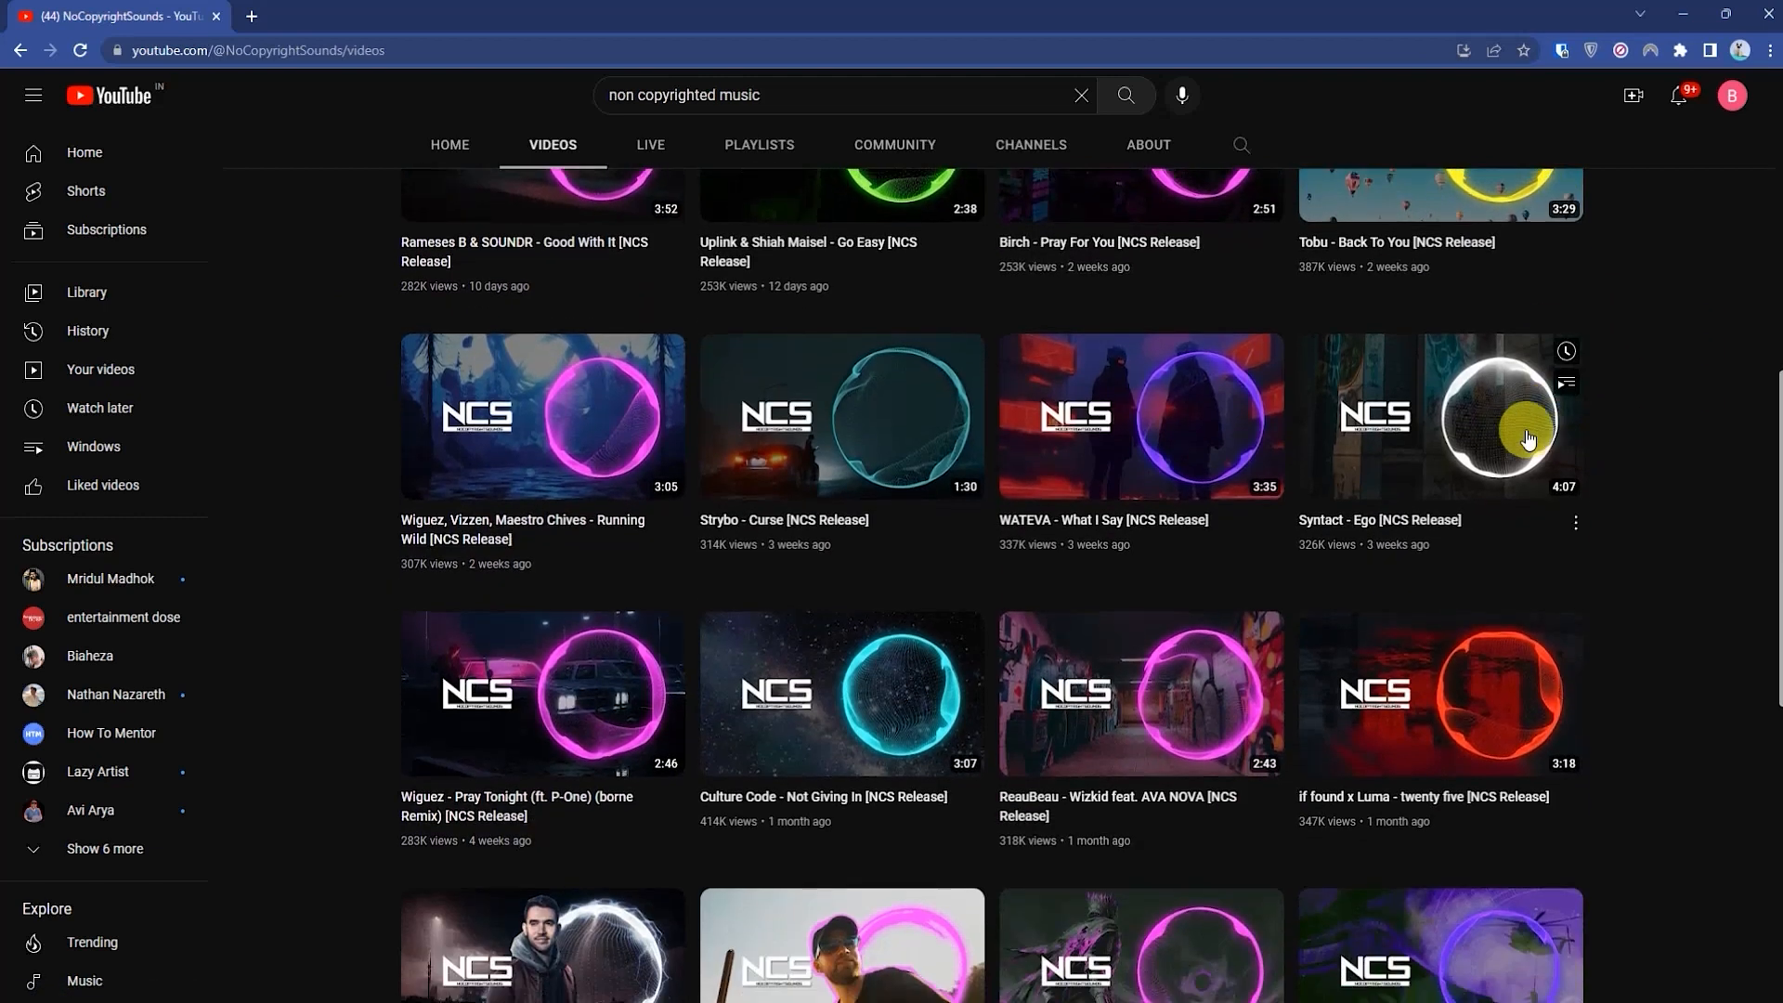
scroll("down", 3)
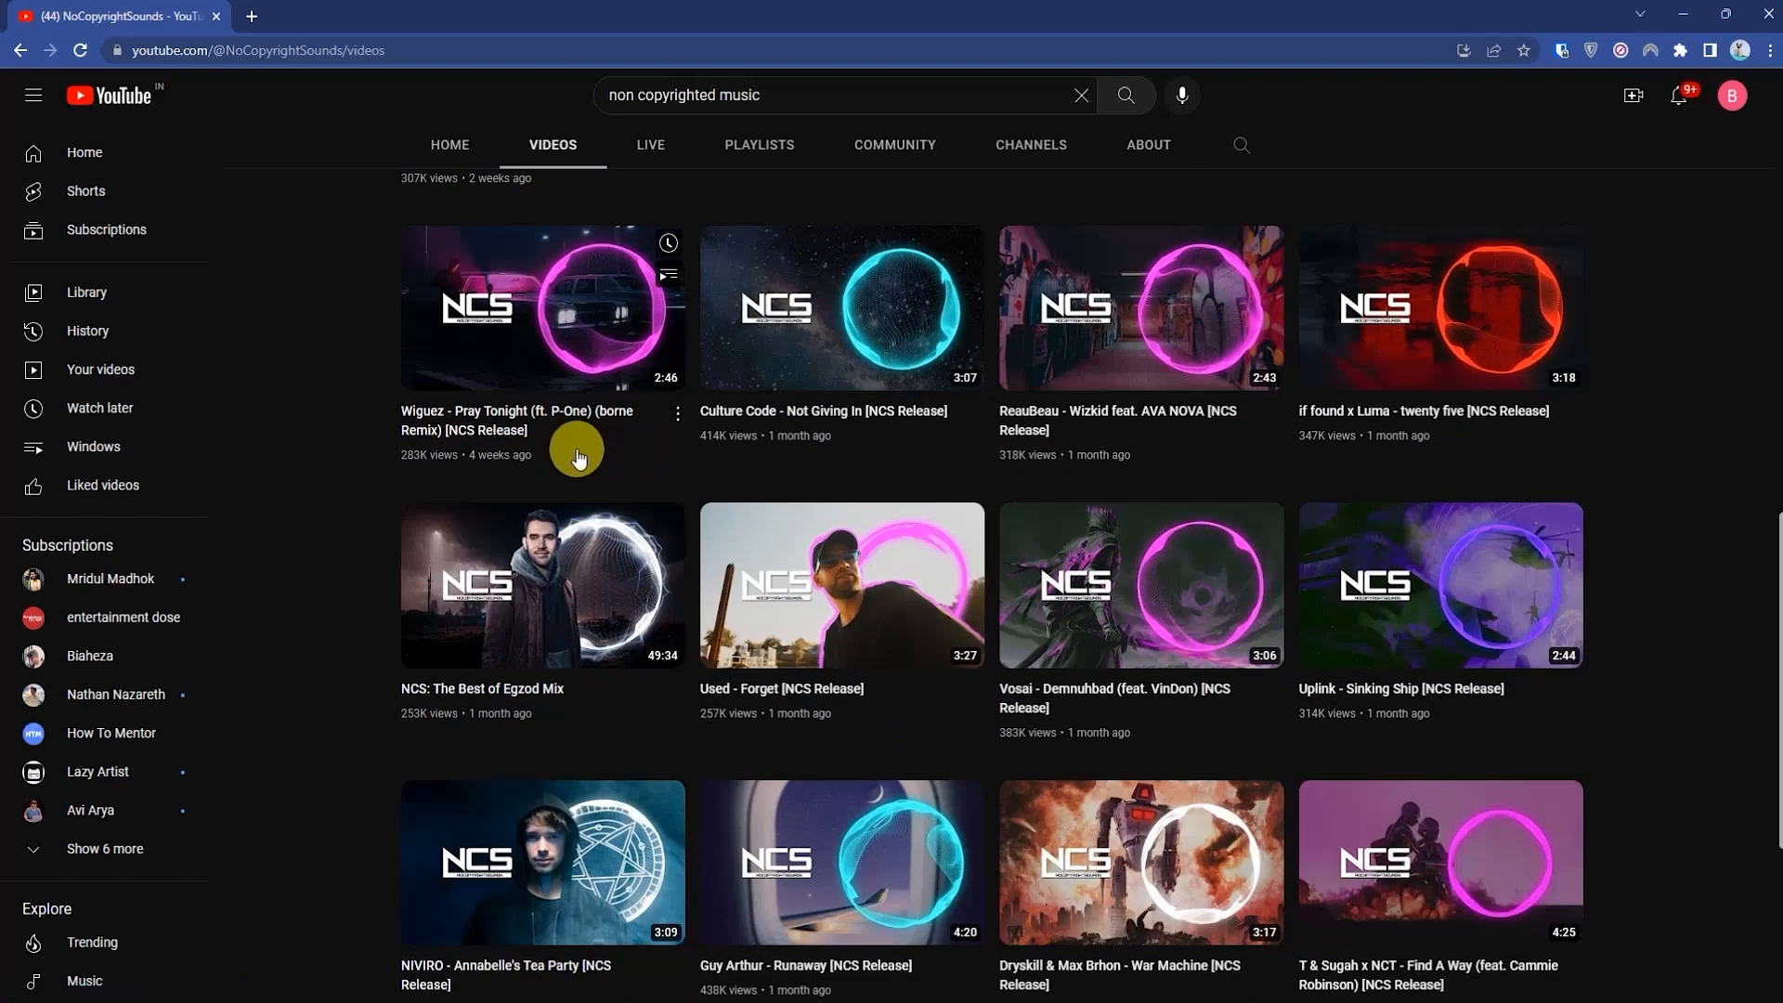
left_click(542, 306)
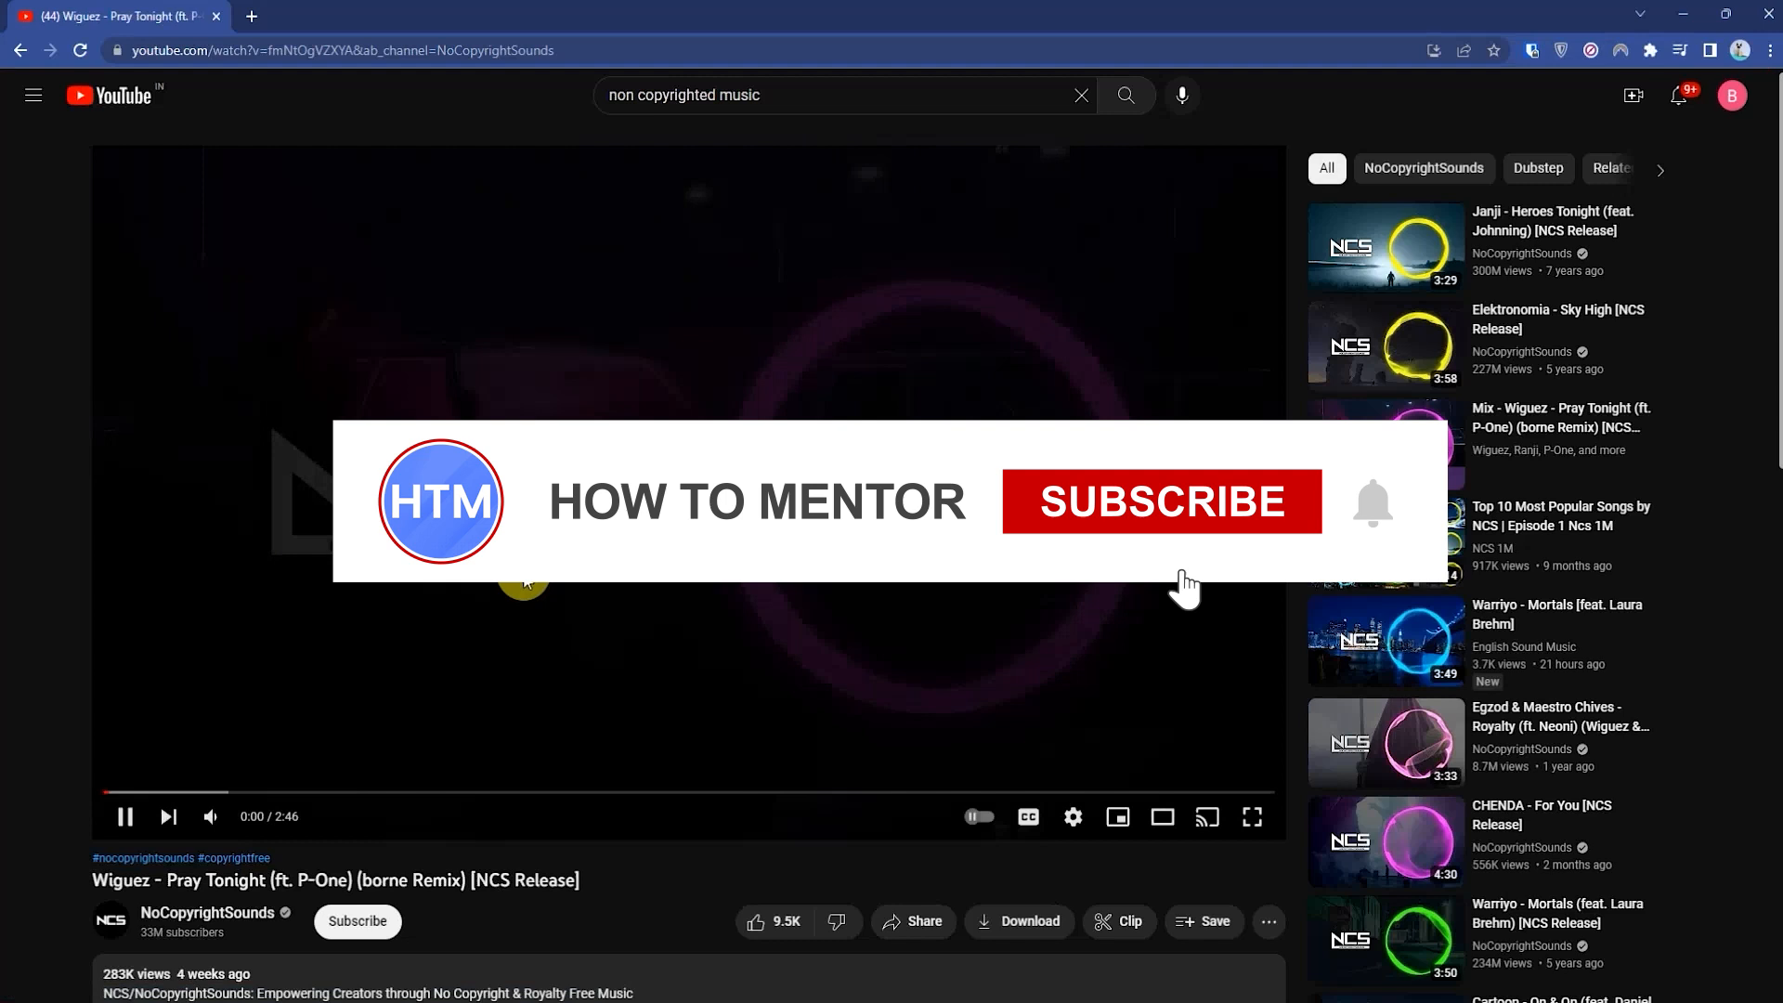
- Pause the video and follow the ncs.io Free Download/Stream link in its description
left_click(1161, 502)
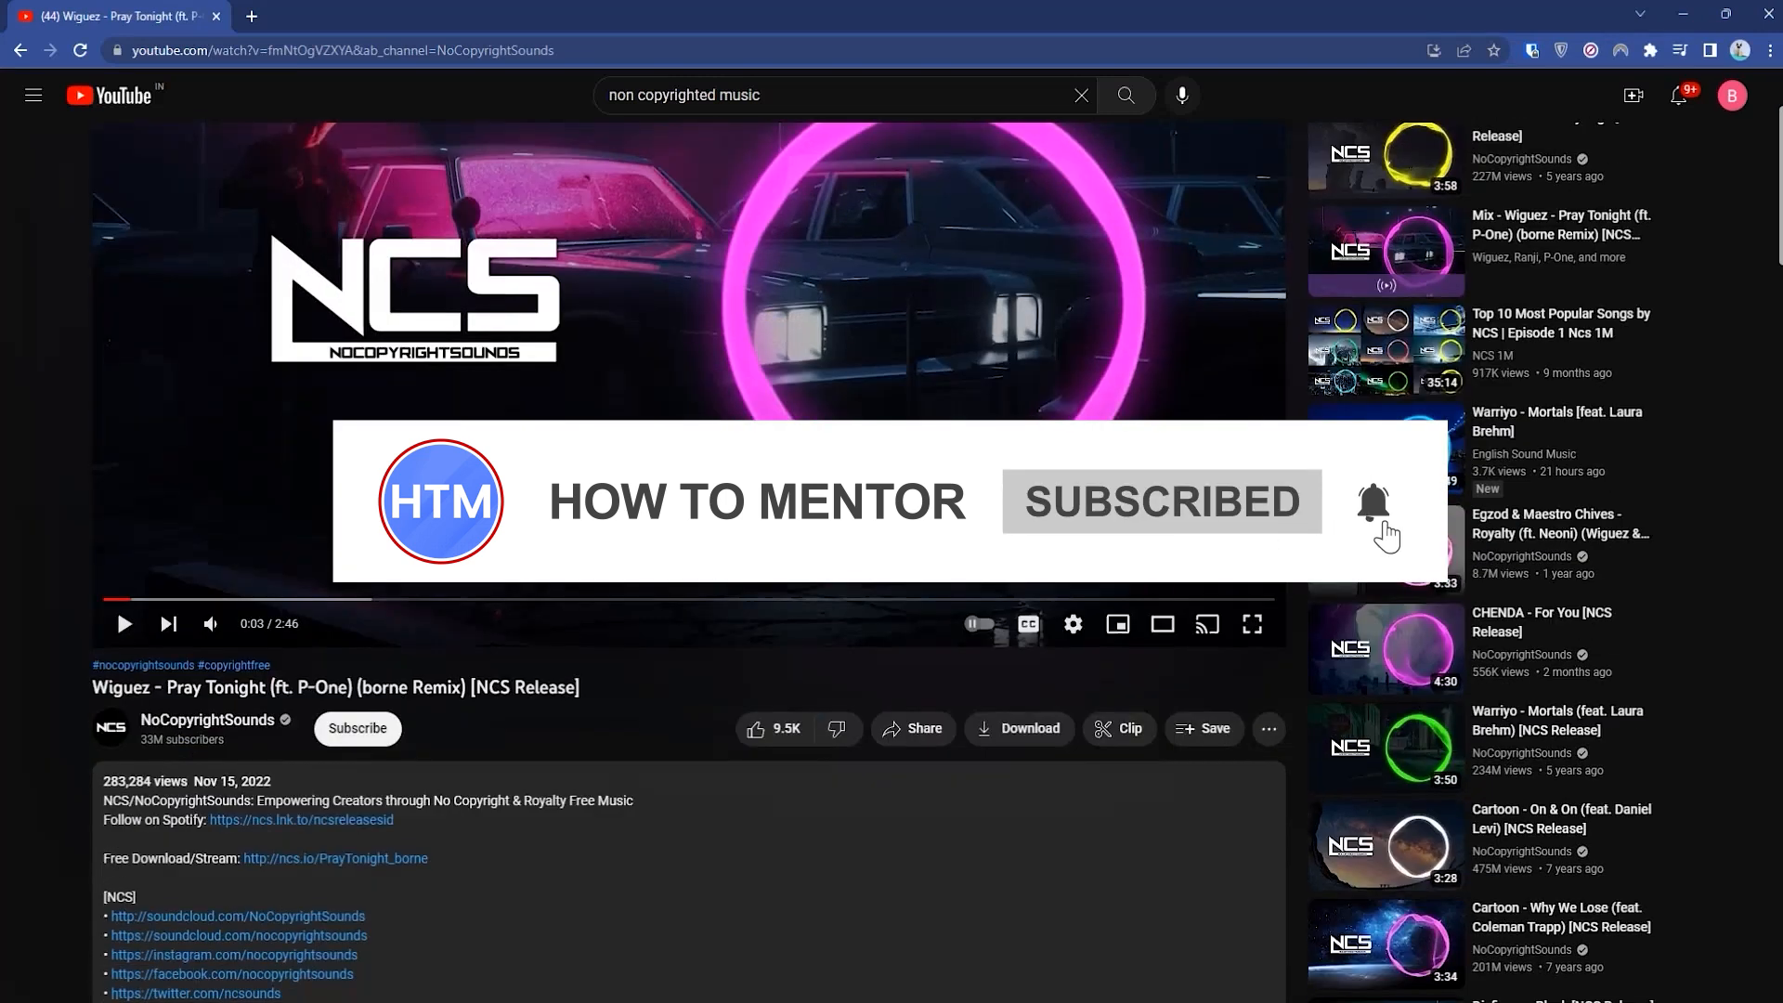
scroll("down", 3)
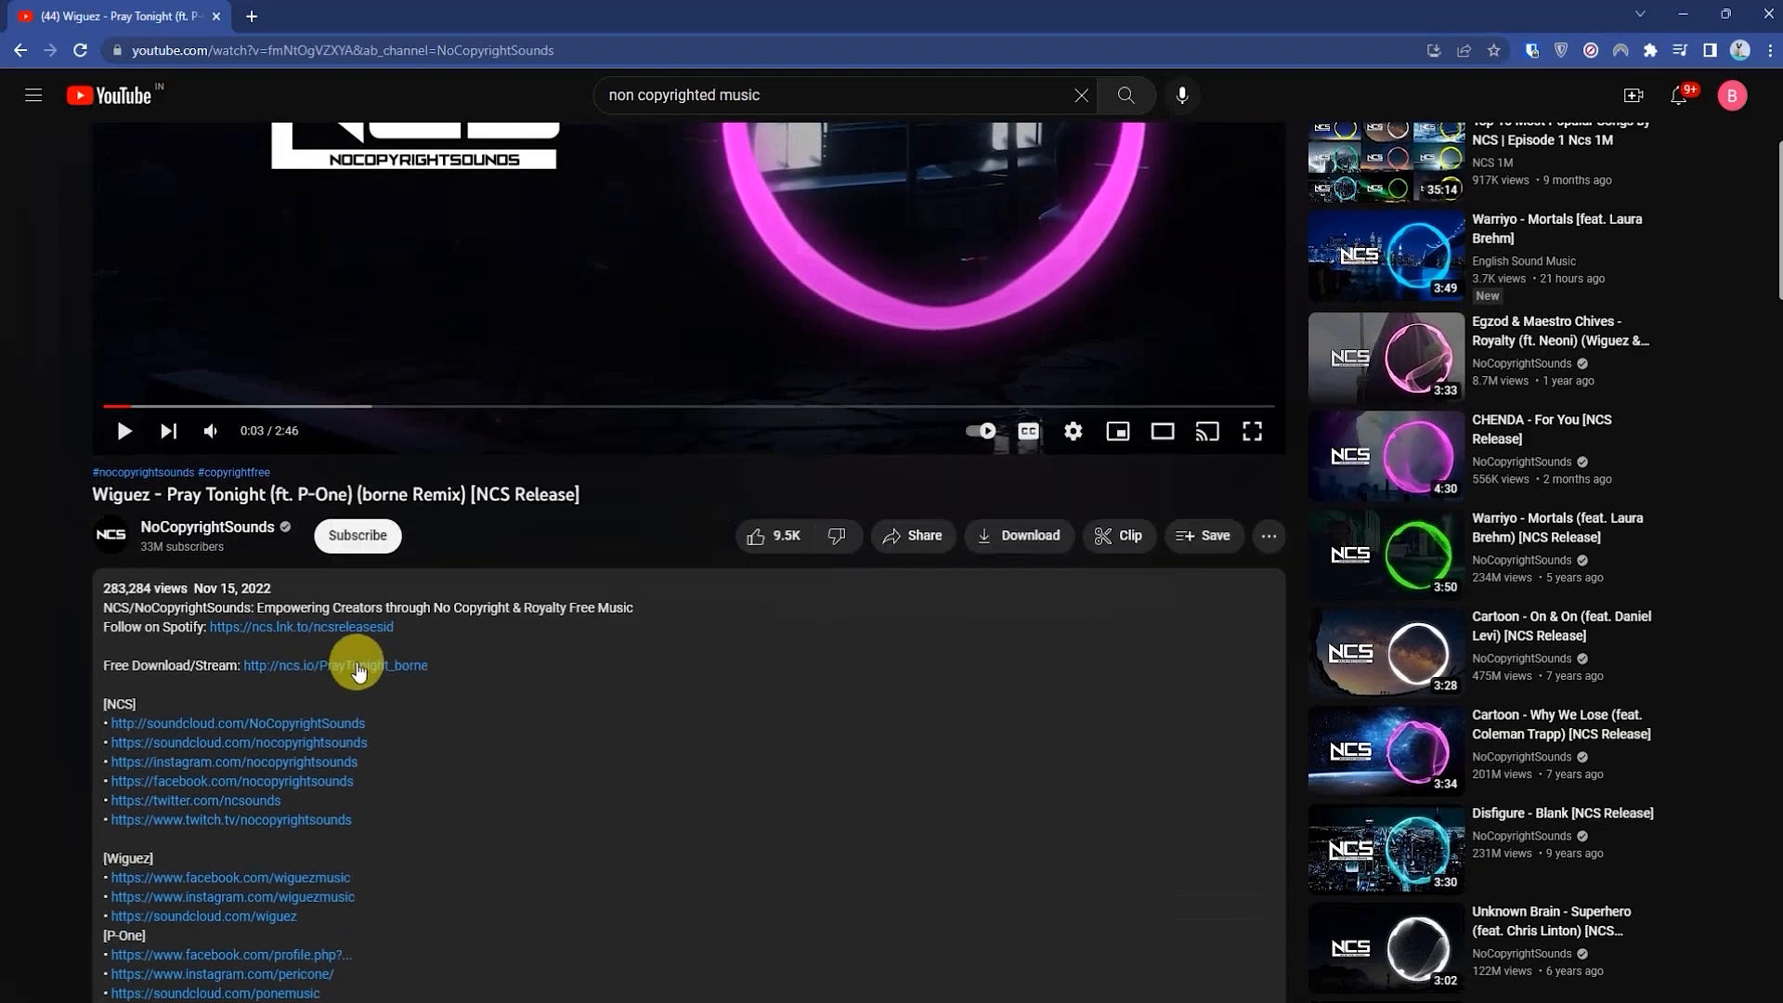
mouse_move(364, 675)
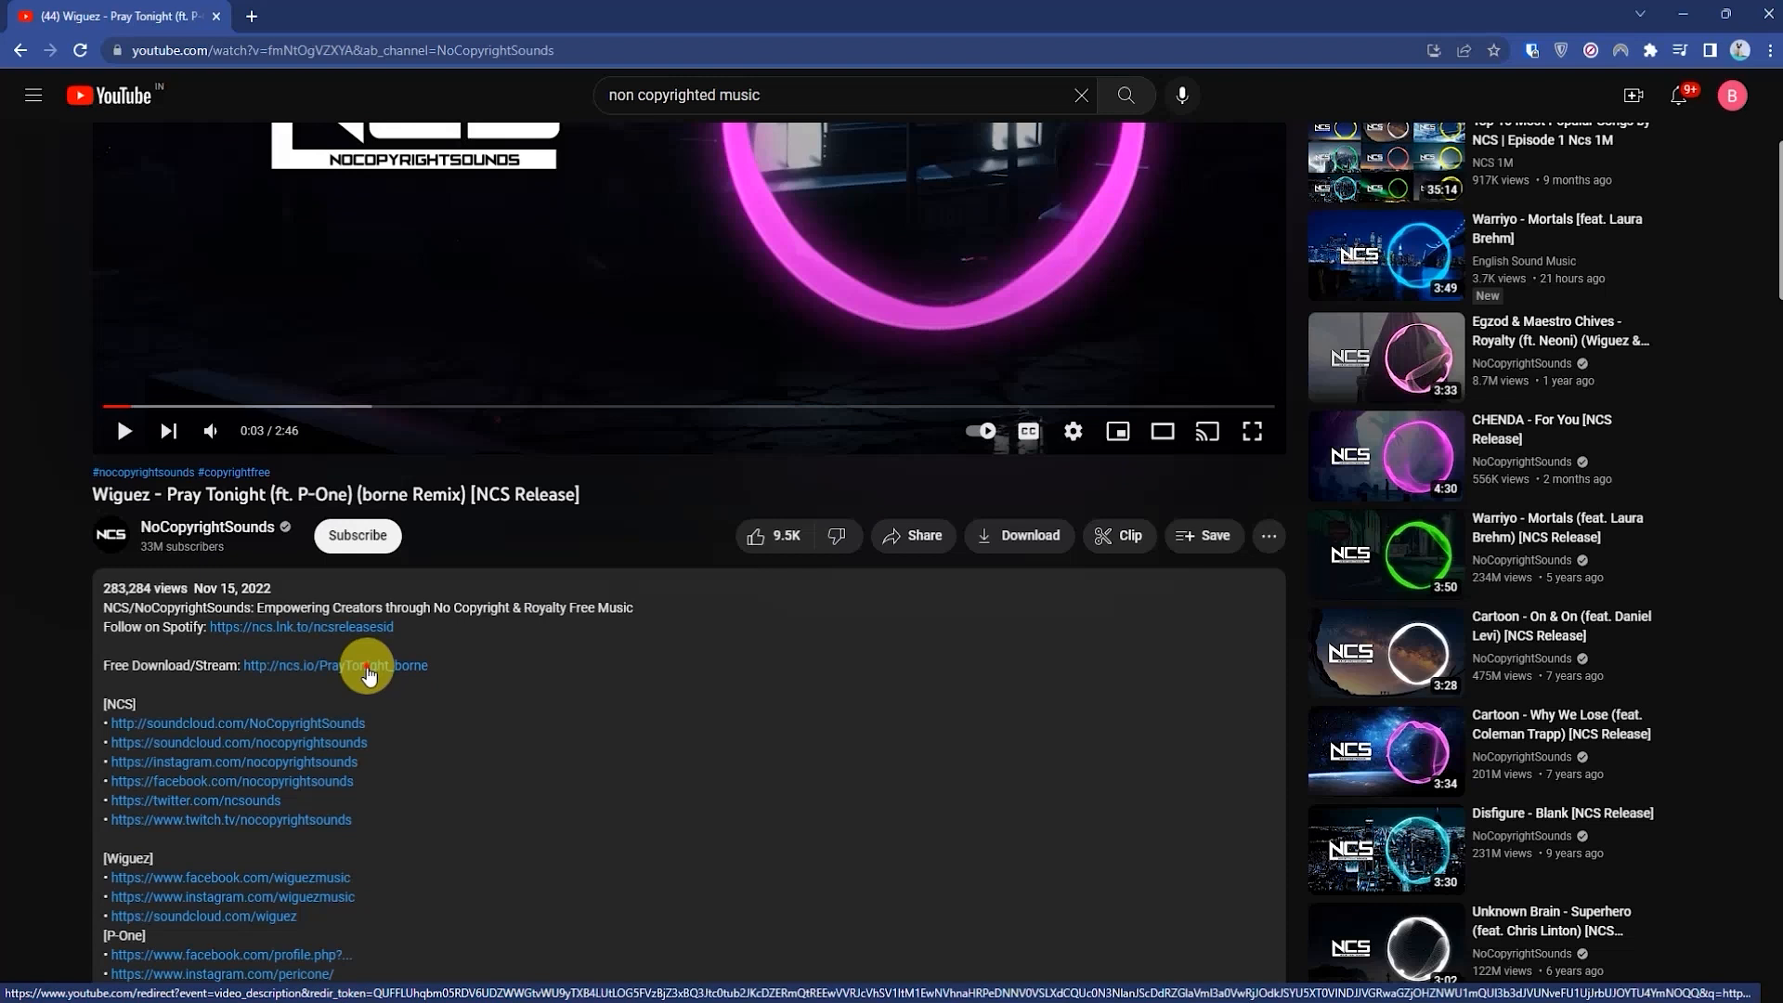
left_click(332, 665)
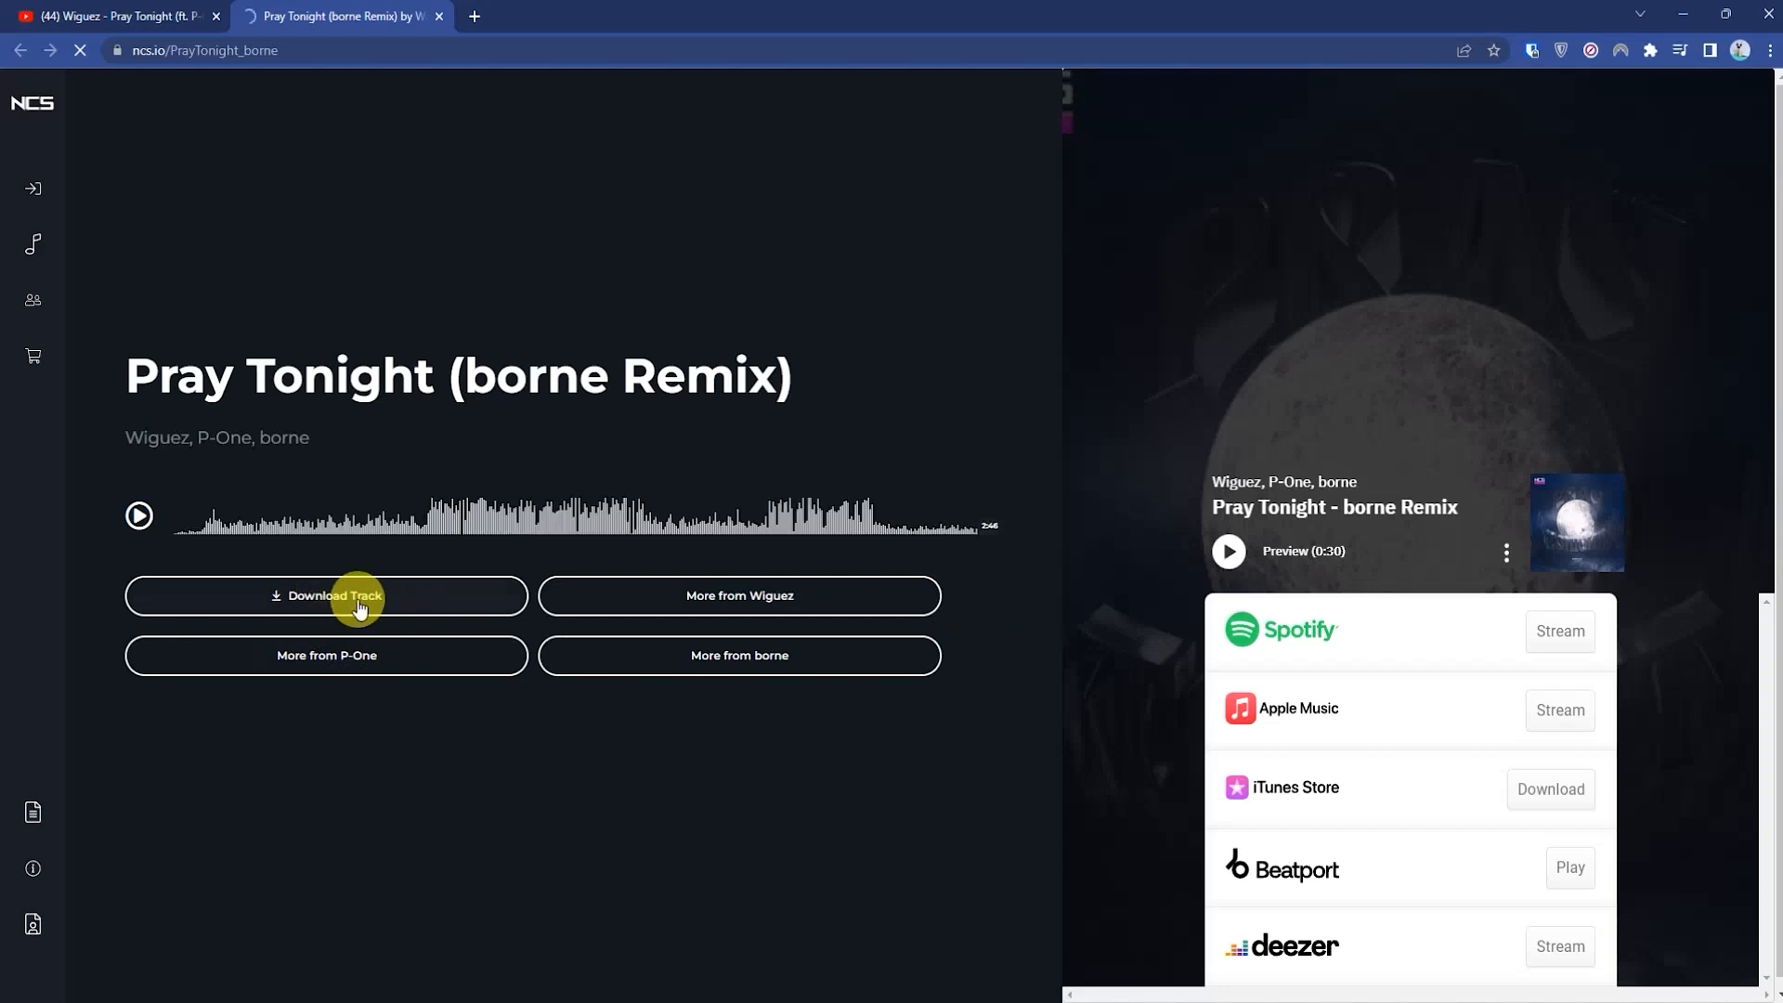
- Download the Pray Tonight (borne Remix) track via Download Track and the side-panel Download
left_click(356, 596)
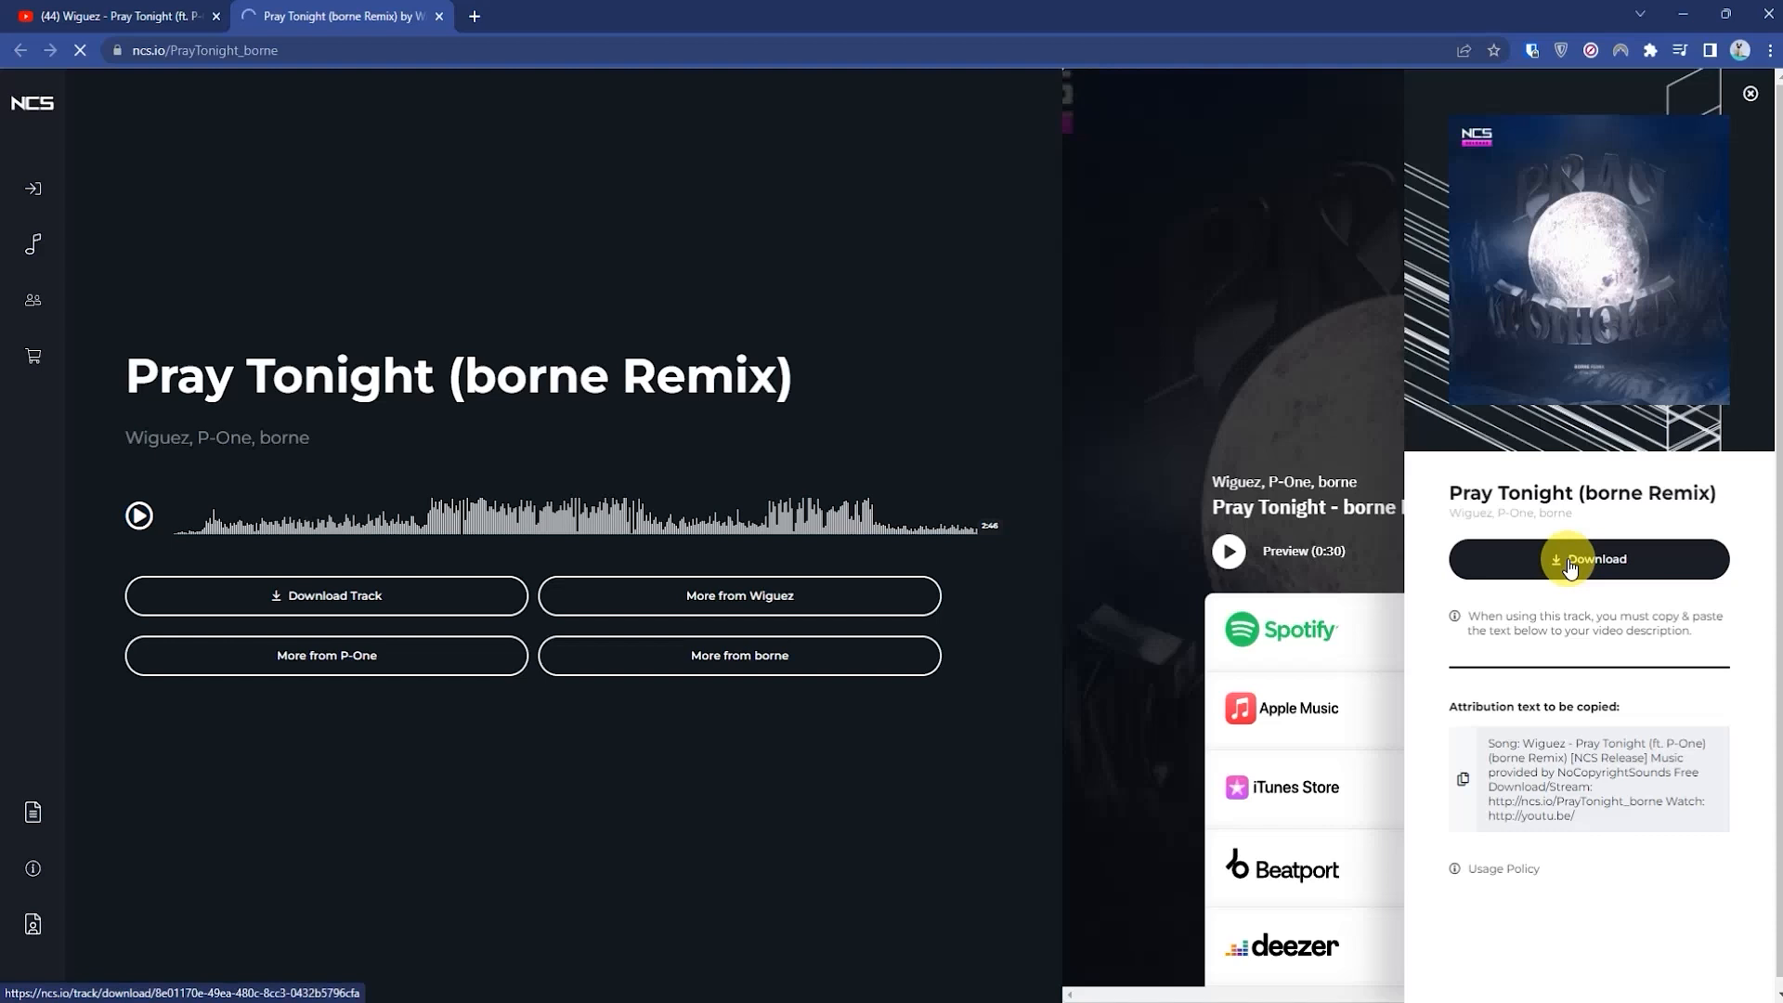
left_click(1575, 559)
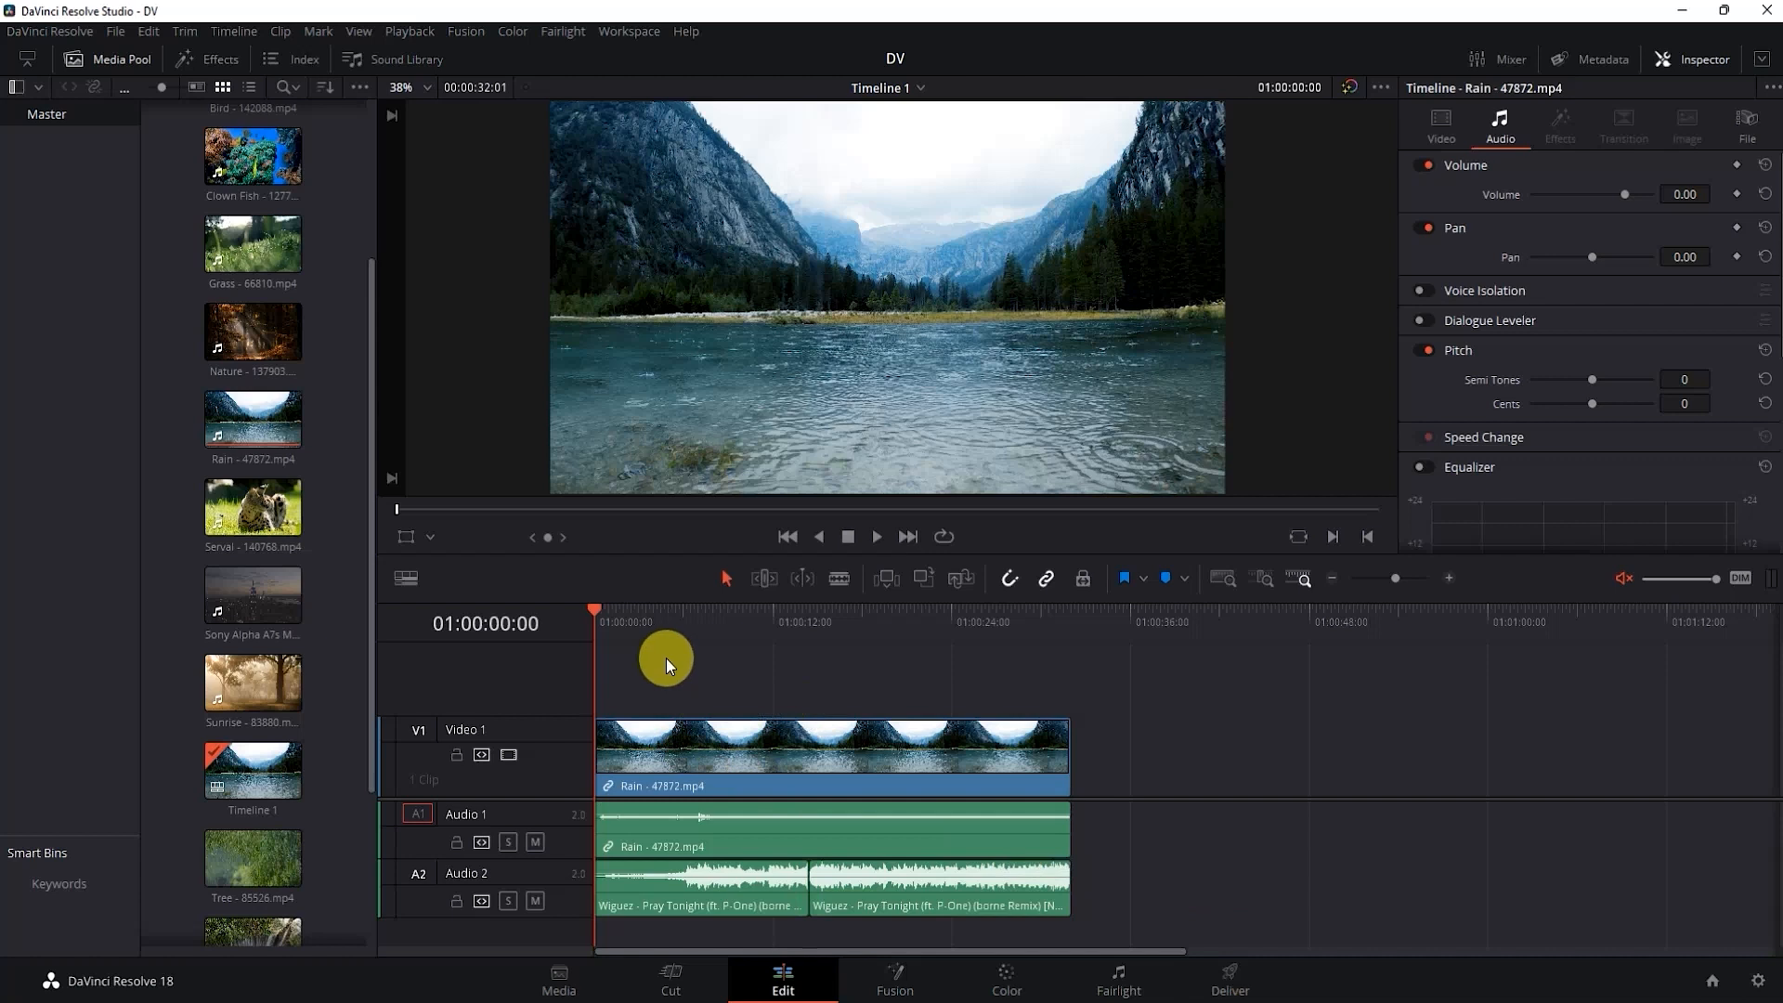
- Play the first seconds of the timeline with the Pray Tonight music under the rain clip, then stop
left_click(877, 537)
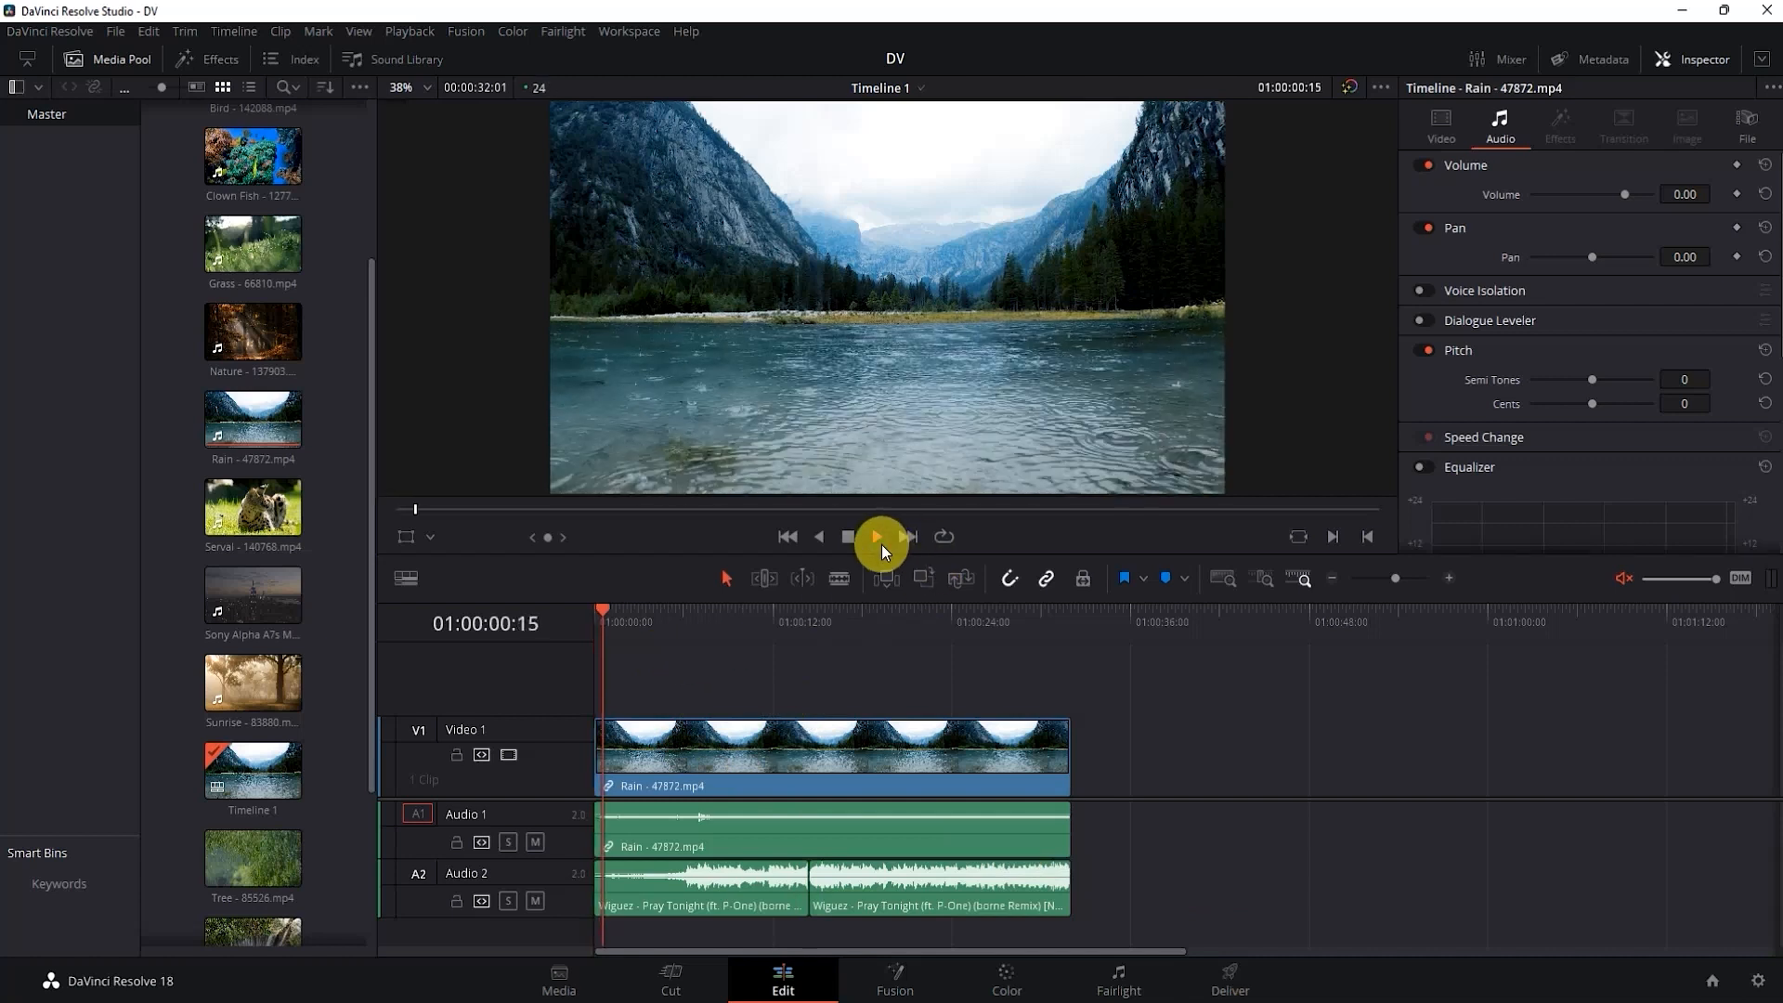
left_click(873, 537)
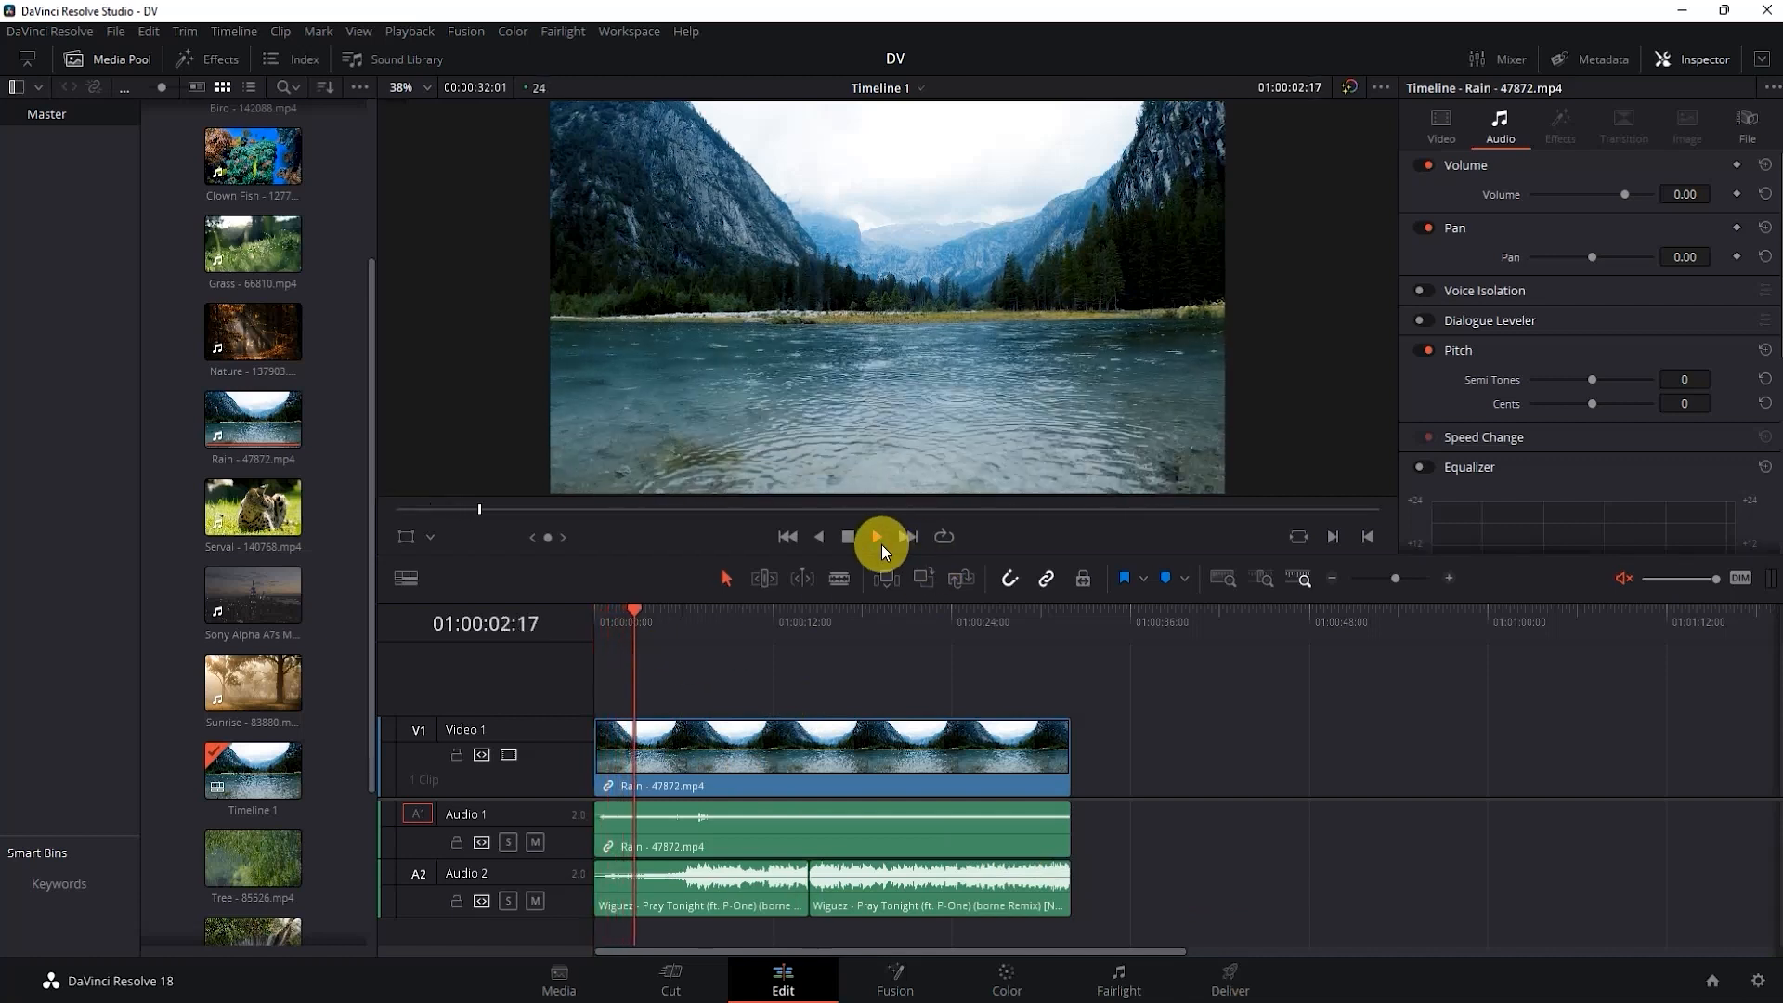
left_click(877, 537)
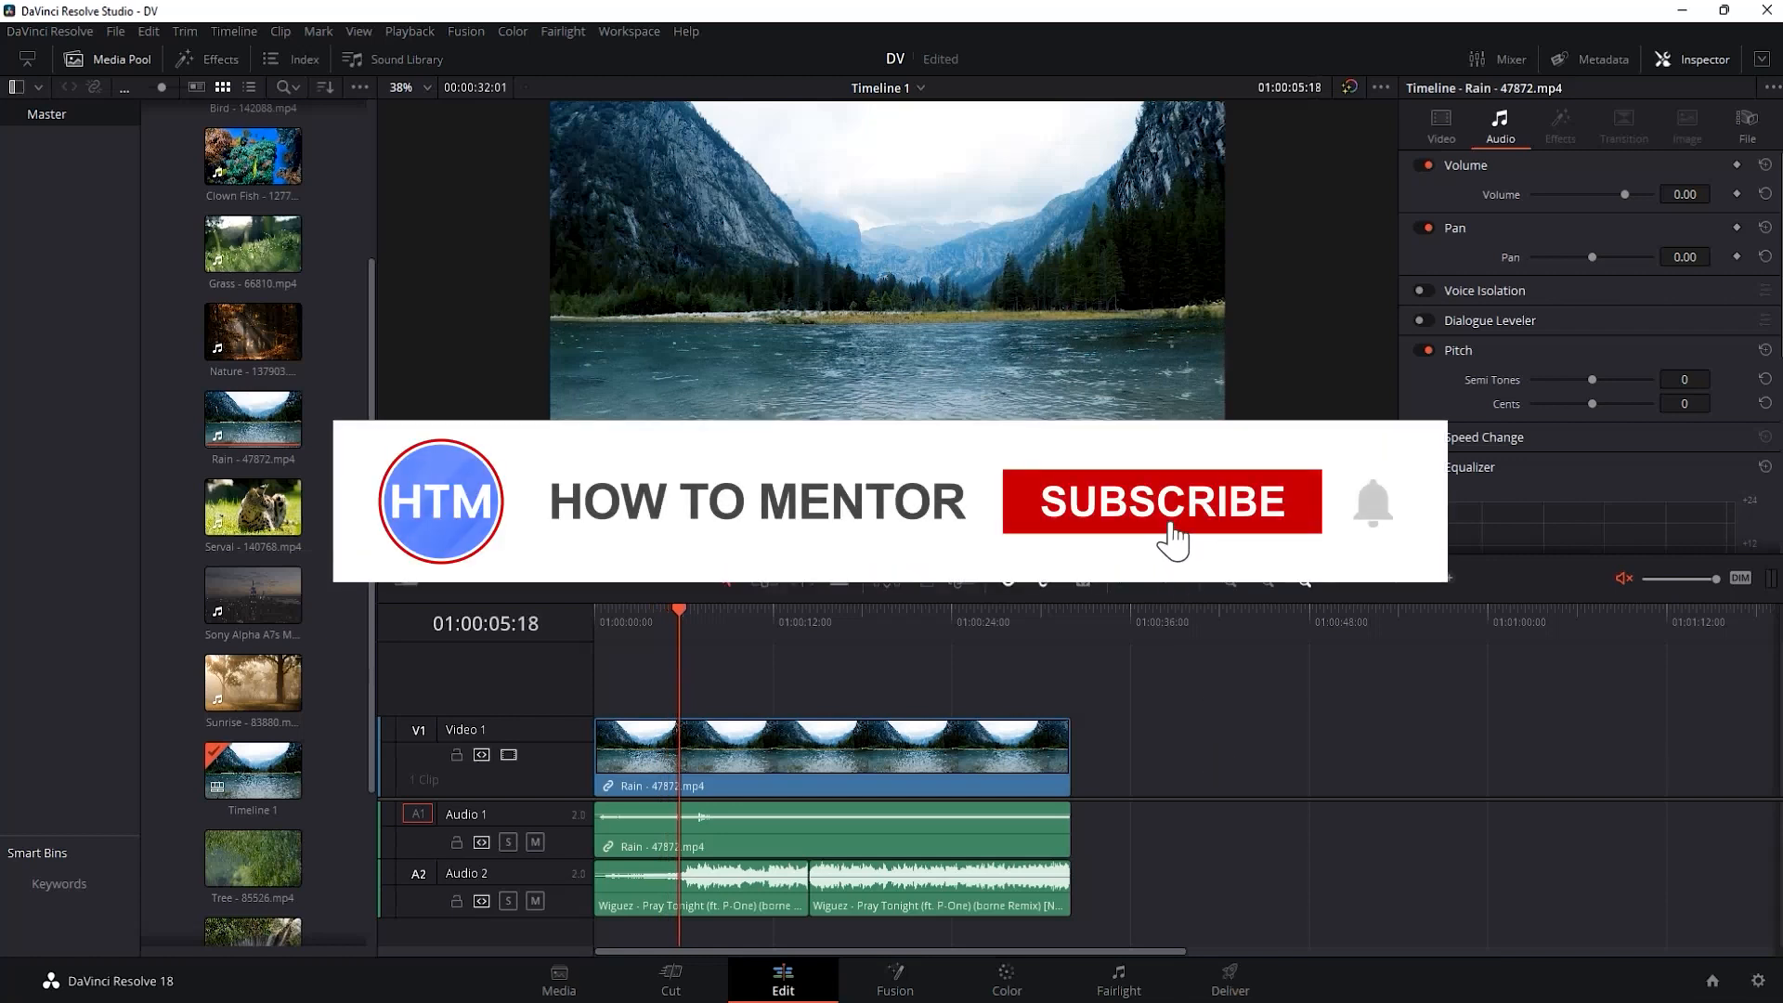
left_click(1161, 501)
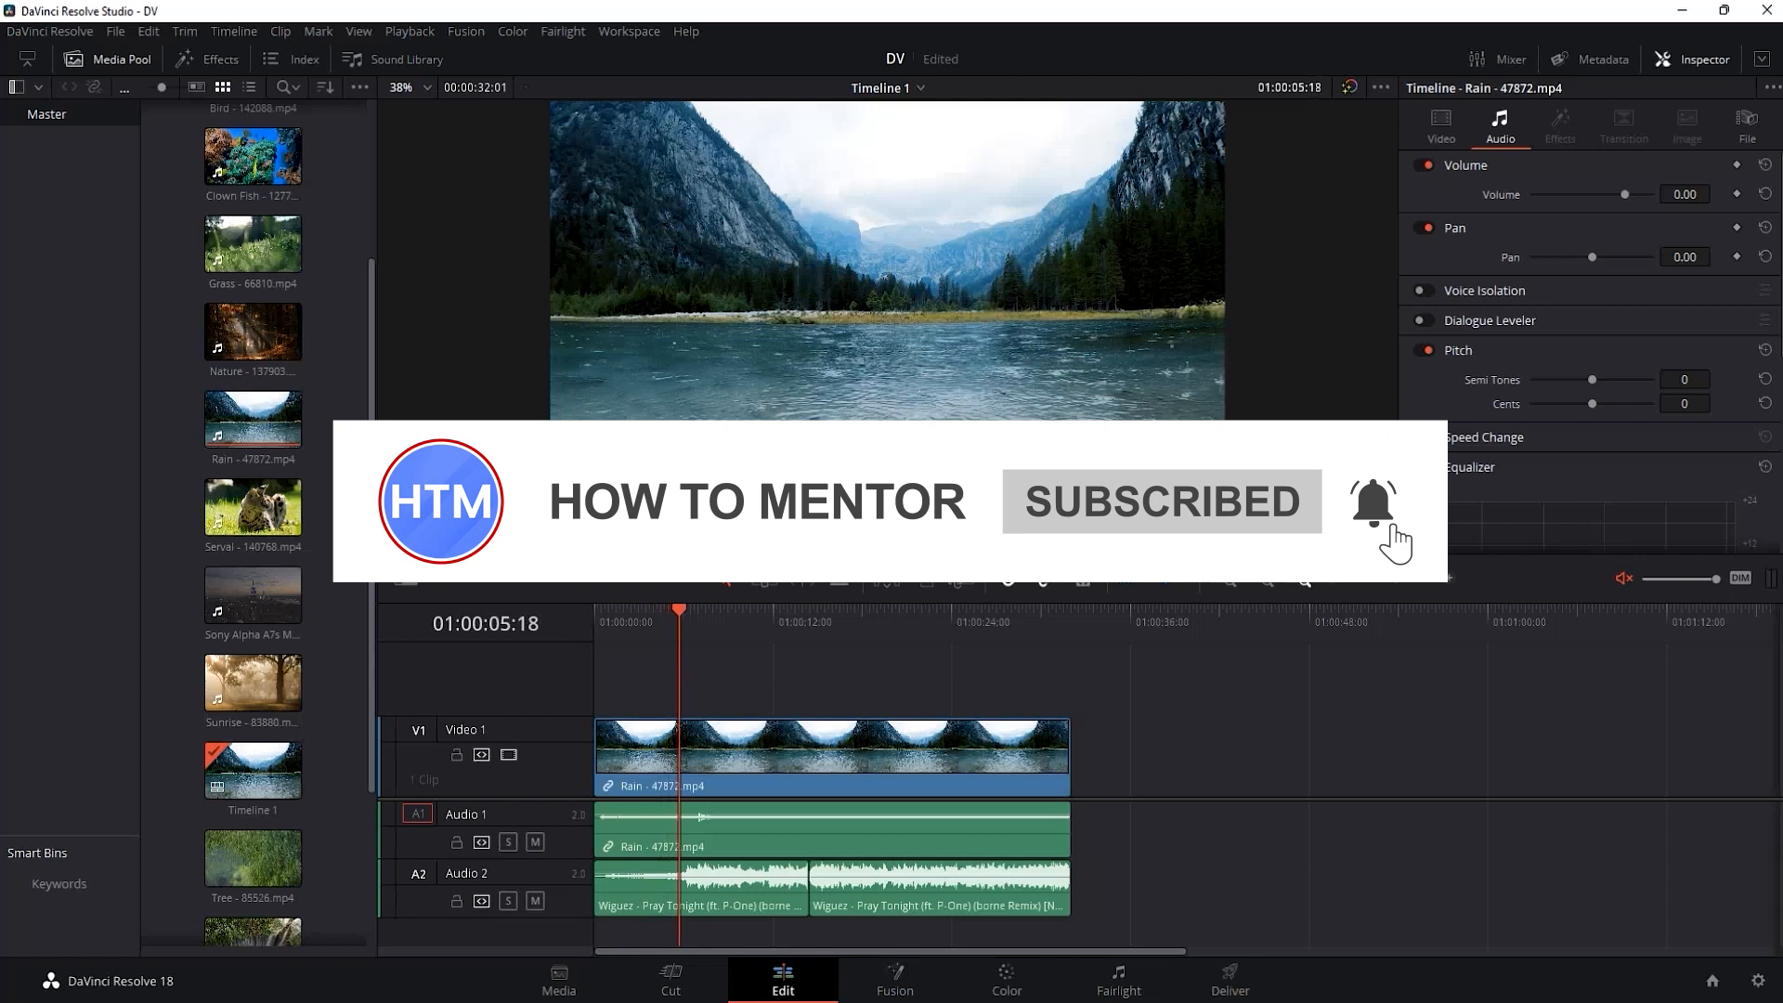